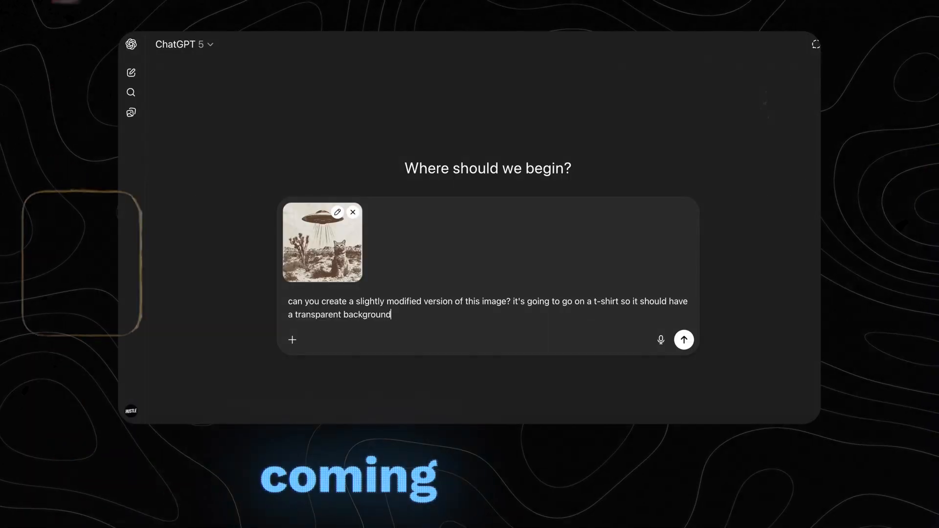
Send ChatGPT the UFO cat image, requesting a slightly modified transparent-background version.
left_click(683, 339)
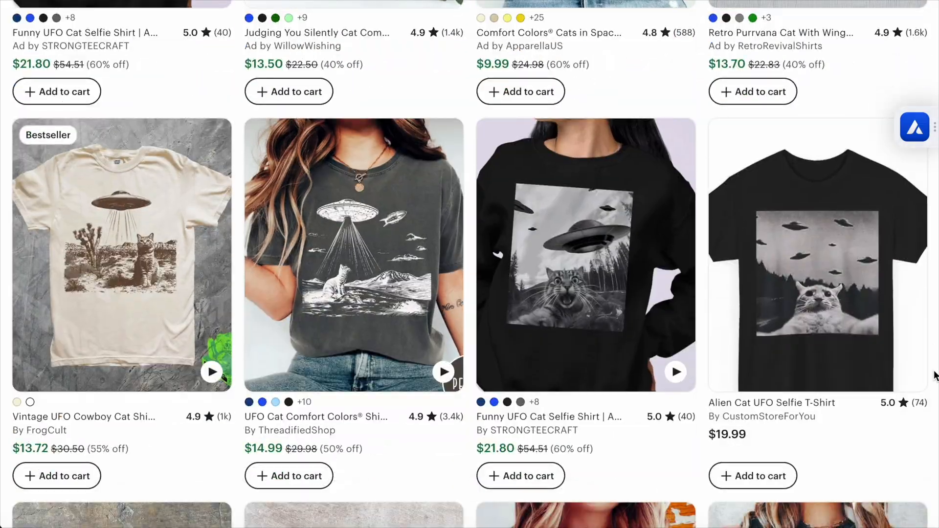
Scroll the Vintage UFO Cowboy Cat Shirt listing report and open the FrogCult shop.
scroll("down", 3)
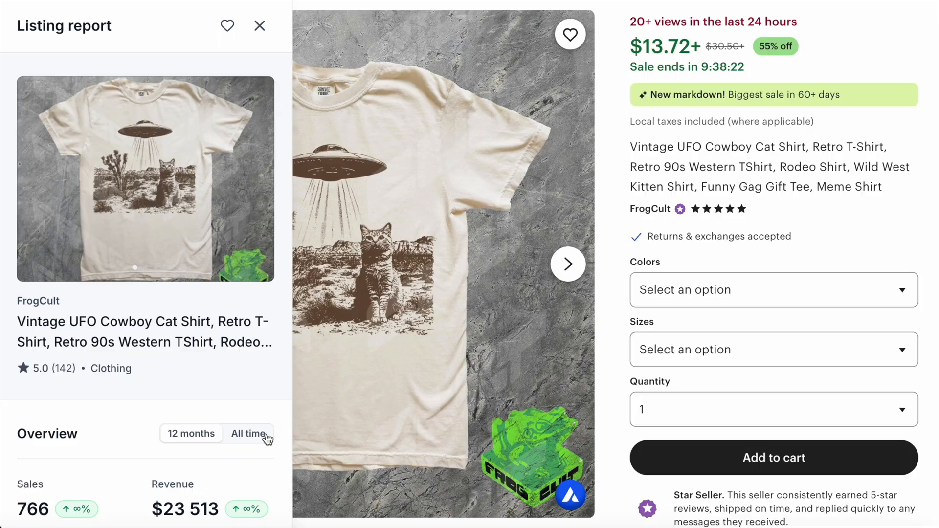
scroll("down", 3)
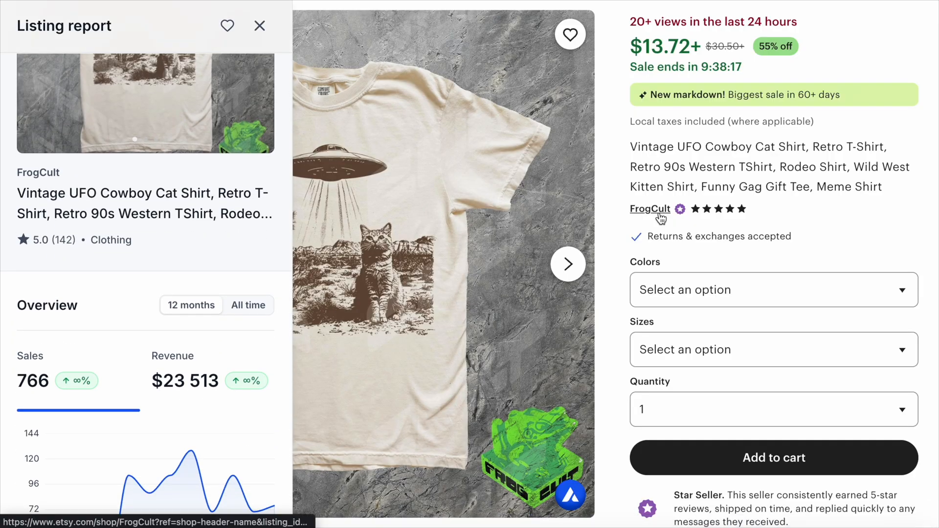
left_click(649, 209)
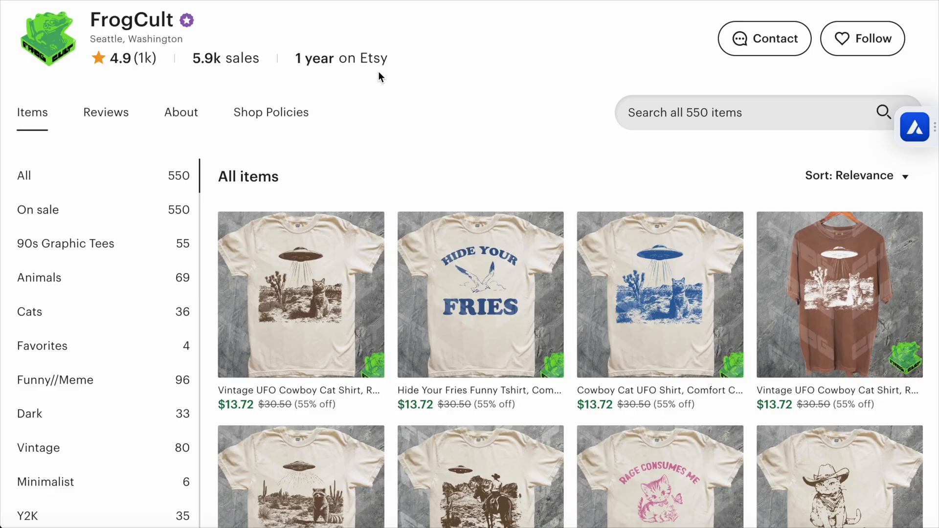
left_click(914, 127)
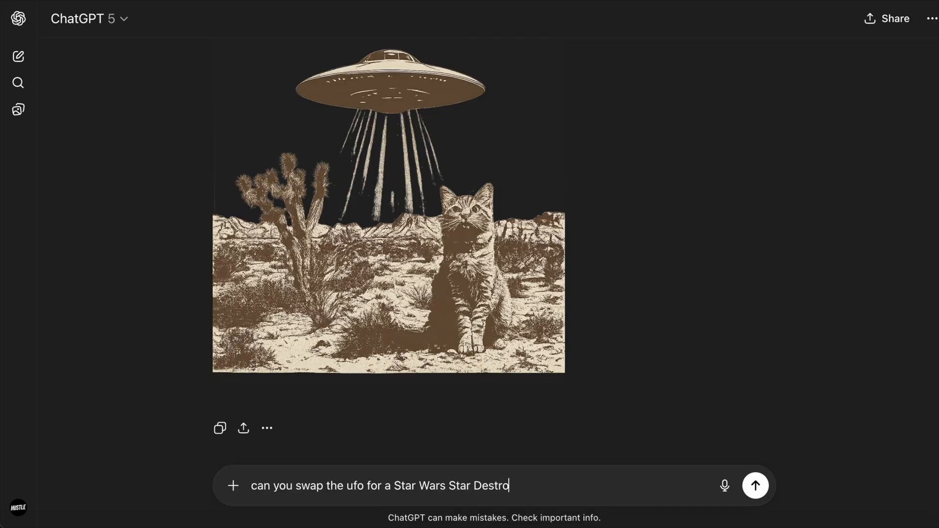
Send the UFO swap request, then browse photos of the raccoon 'Overthink This' shirt.
left_click(756, 485)
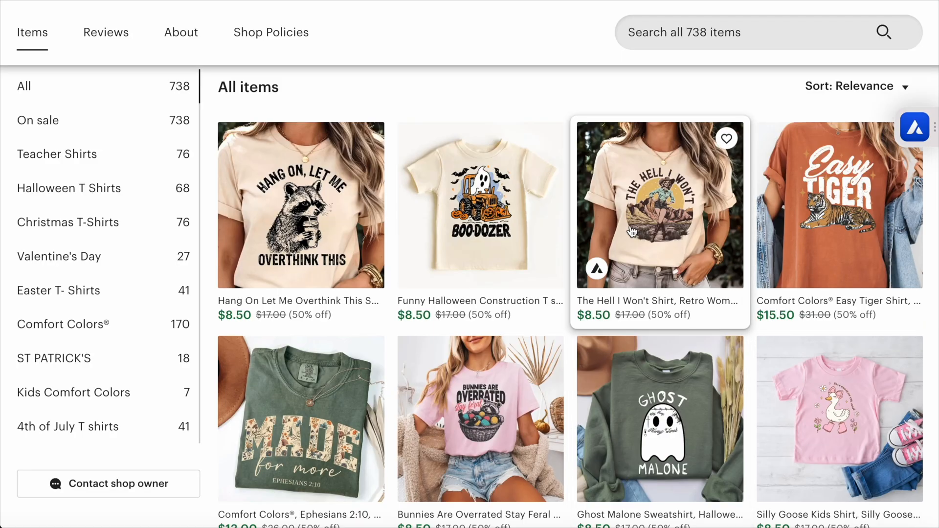
left_click(301, 205)
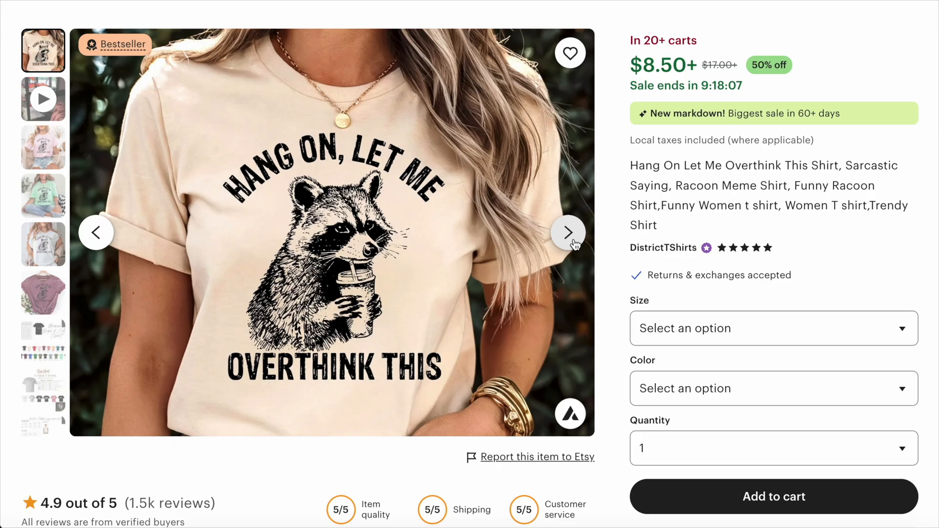
left_click(663, 248)
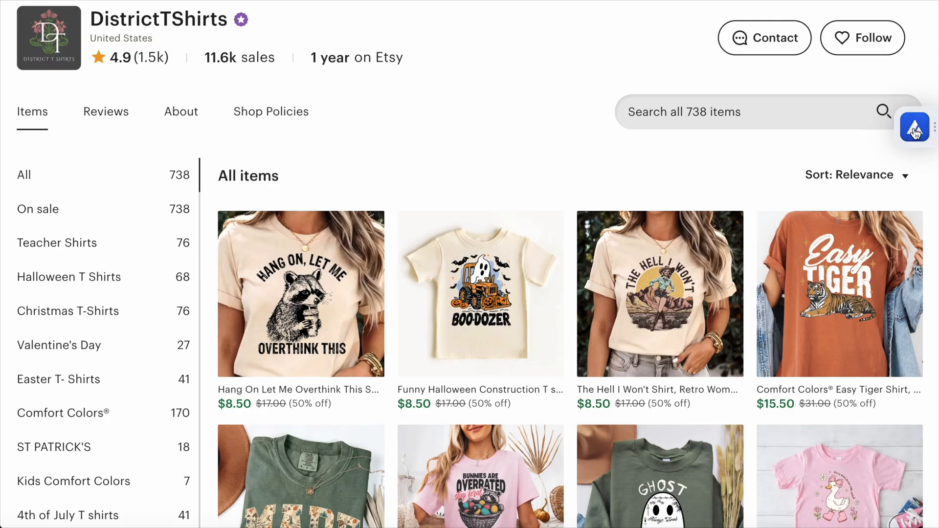
left_click(913, 126)
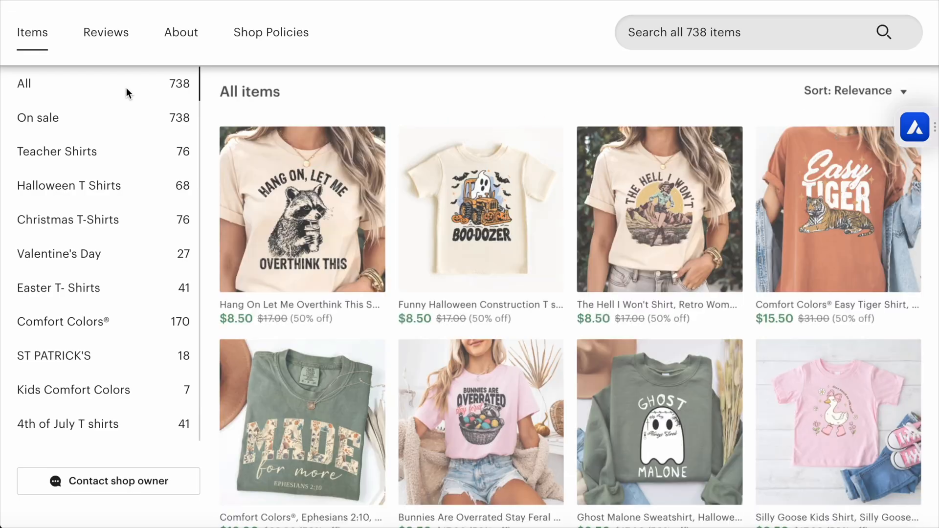
left_click(302, 209)
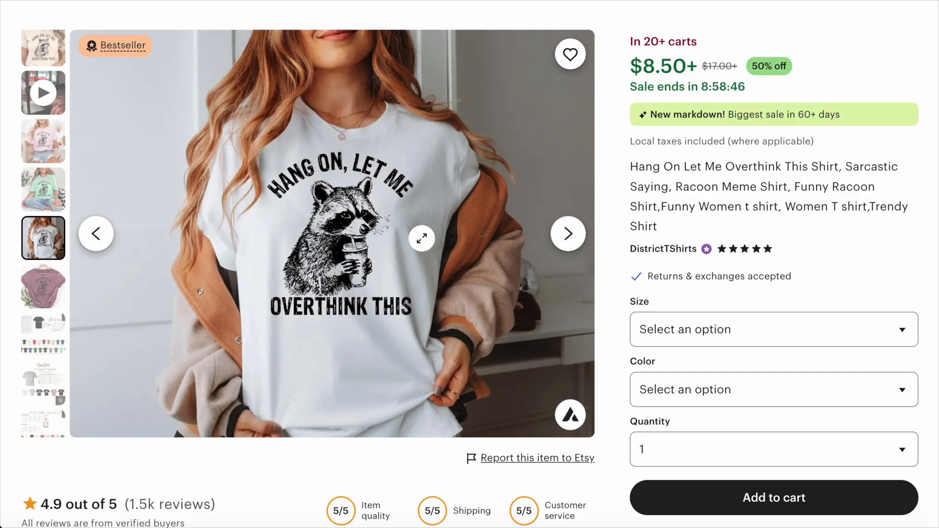
left_click(421, 237)
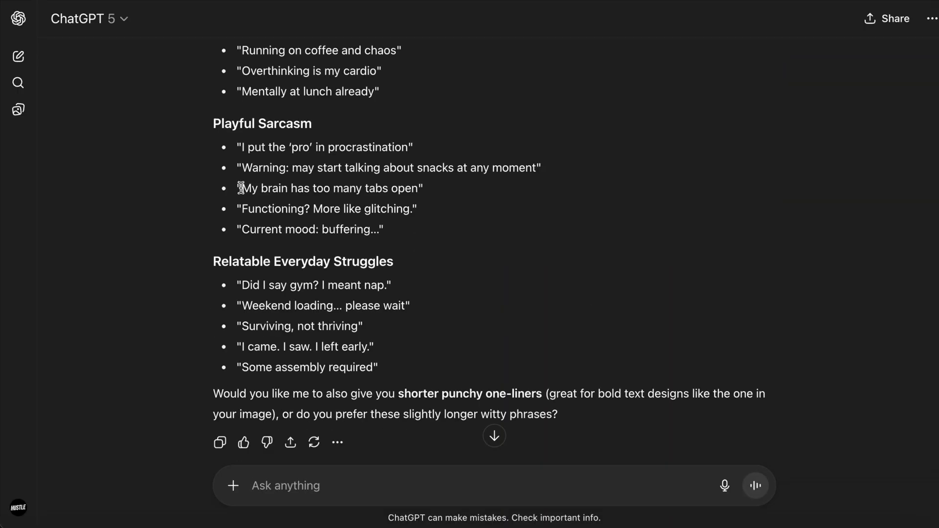
Ask ChatGPT for similar slogan ideas, scroll the reply, and request a matching graphic element.
type("can you craete a graphic element that goes well w")
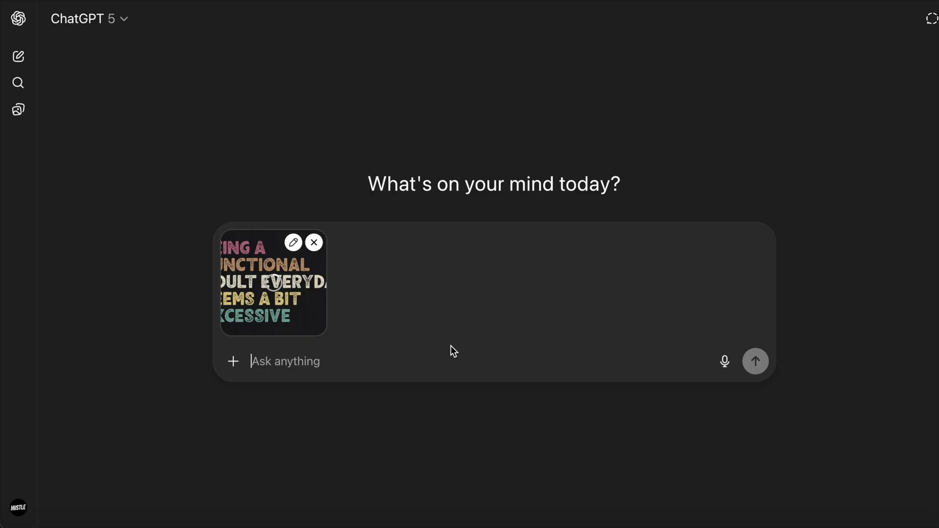
type("can you give me a few ideas")
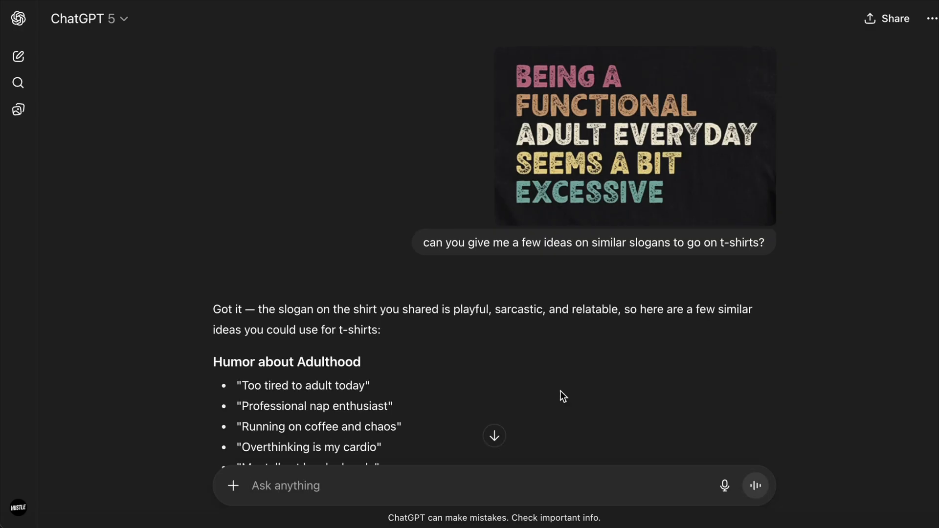
scroll("down", 3)
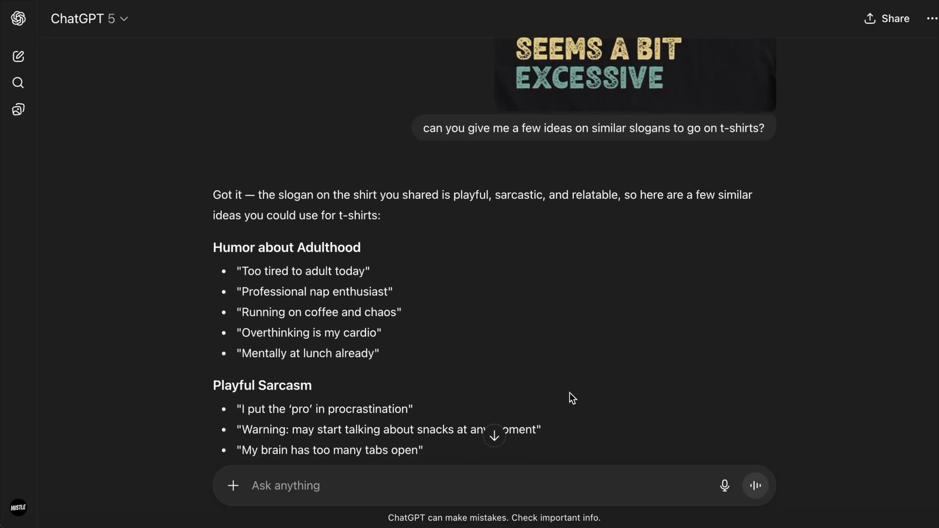
scroll("down", 3)
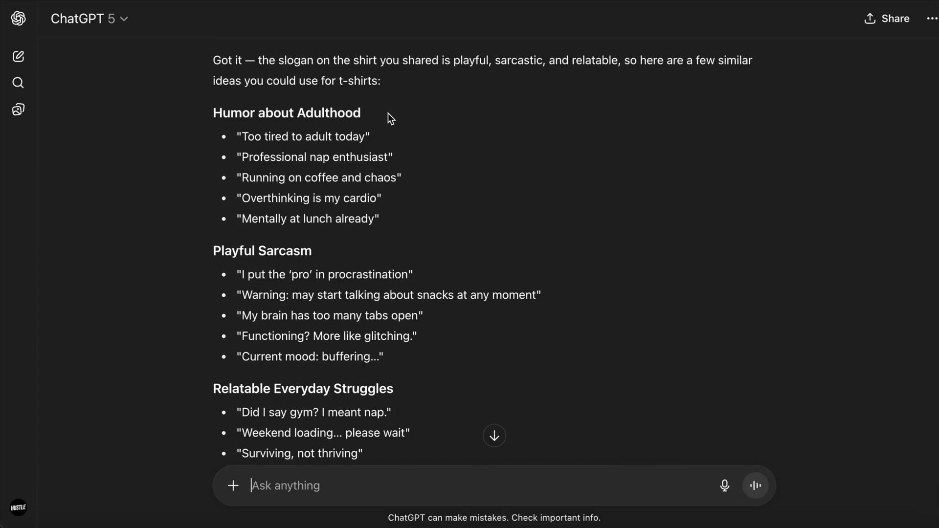
mouse_move(426, 243)
type("can you craete a graphic ele")
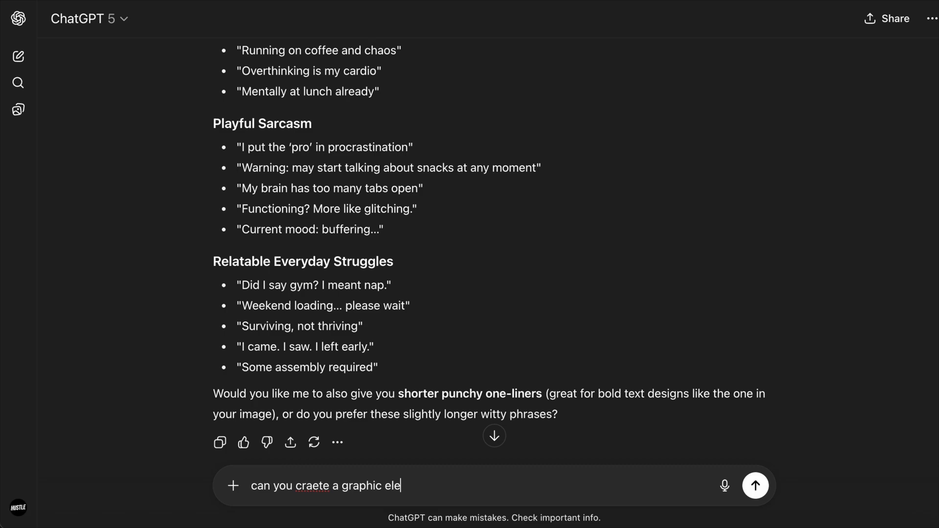
left_click(755, 486)
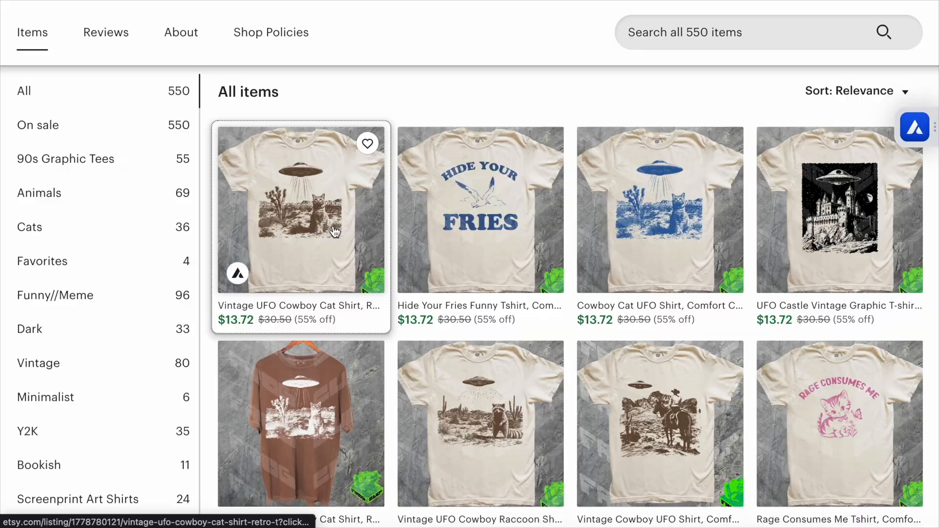
Request a transparent background, then ask ChatGPT to swap the UFO for a Star Destroyer.
left_click(299, 208)
type("can you create a slightly modified version of this image? it's going to go on a t-shirt ")
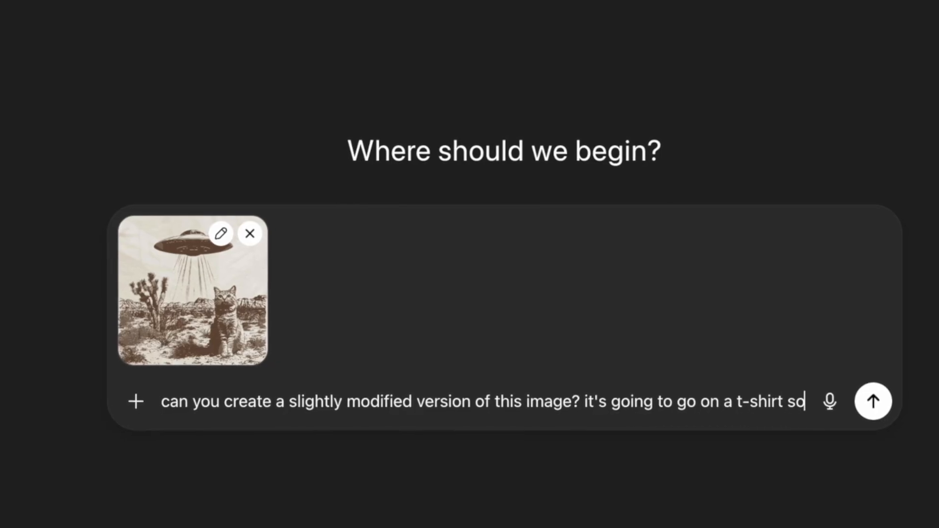
type("so it should have a transparent background!")
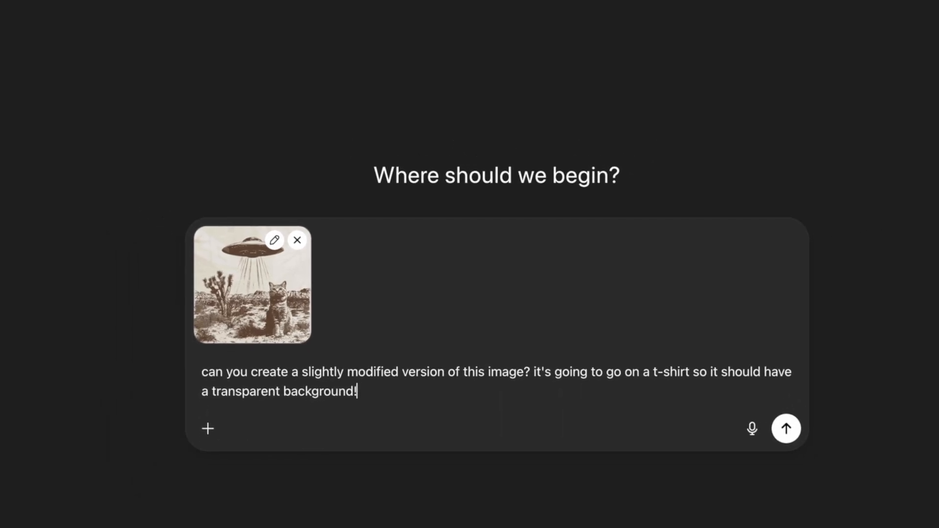
left_click(786, 429)
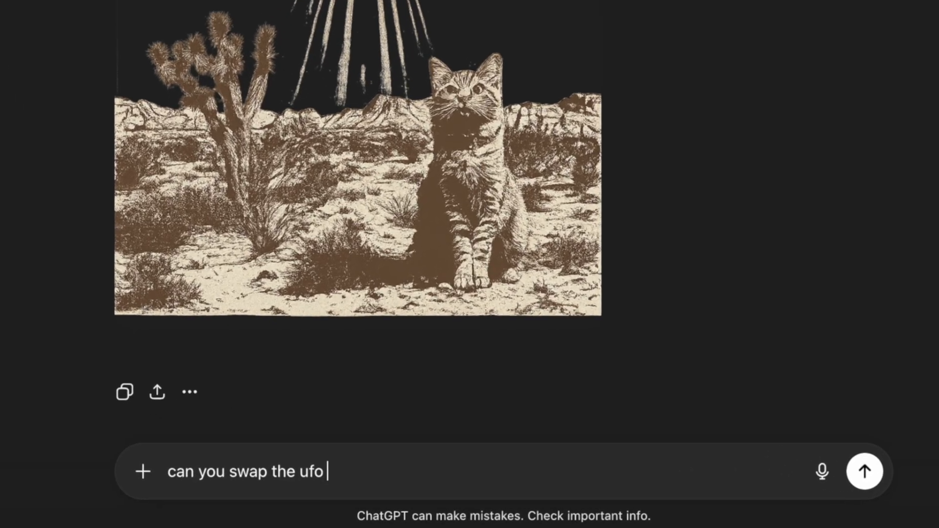
type("for a Star Wars Star De")
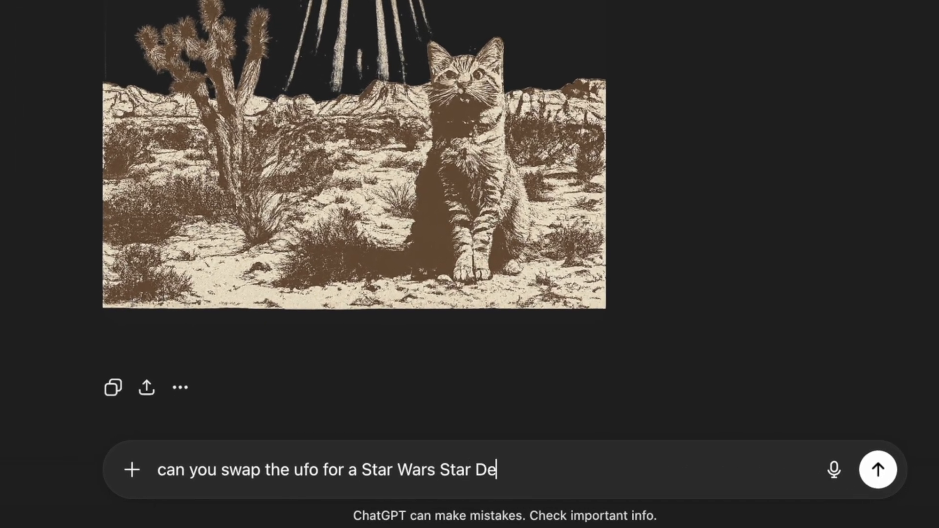
left_click(877, 470)
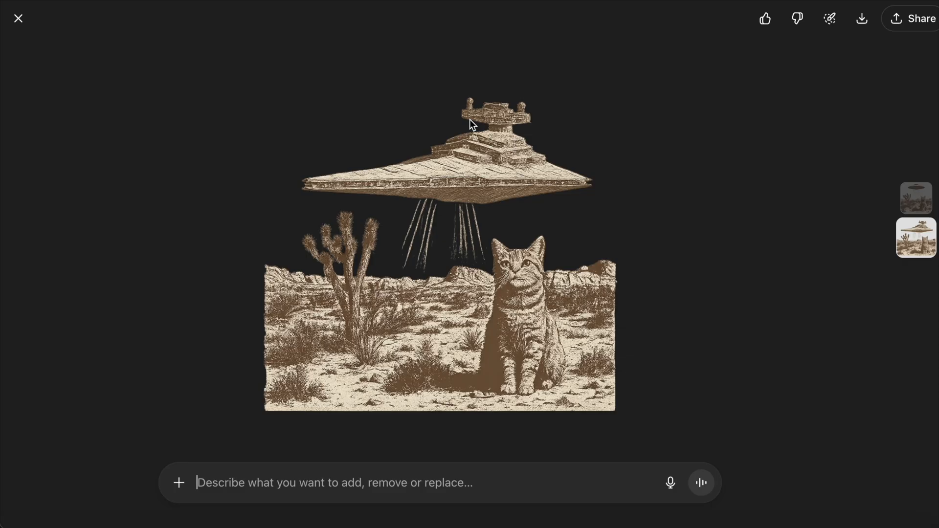
mouse_move(586, 338)
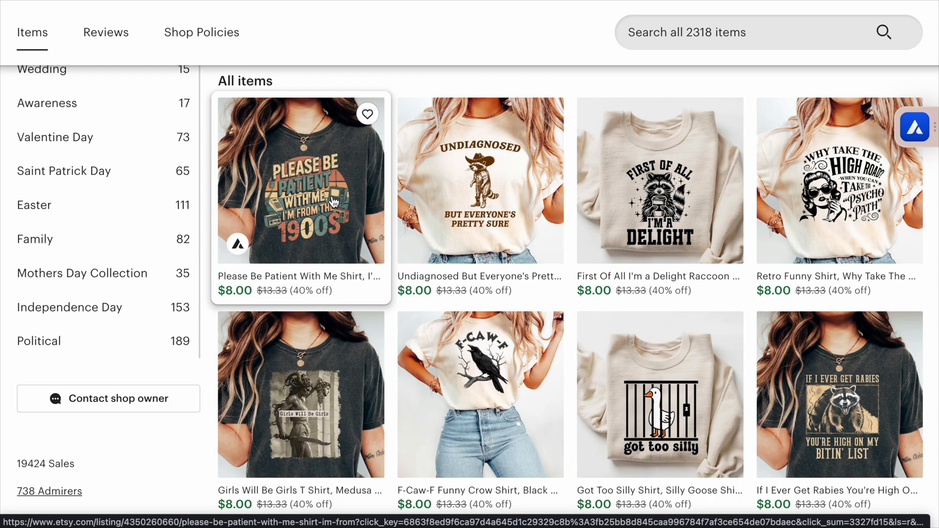
Ask ChatGPT to recreate the 1900s design with swapped elements and '1990's' text.
left_click(301, 179)
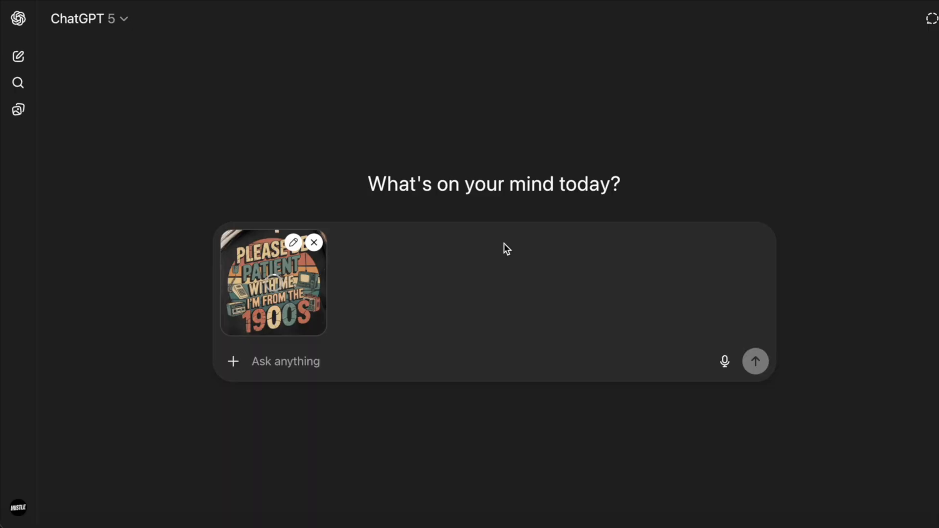
type("can you recreate this image but swapping some of the elements, like adding some headphones and")
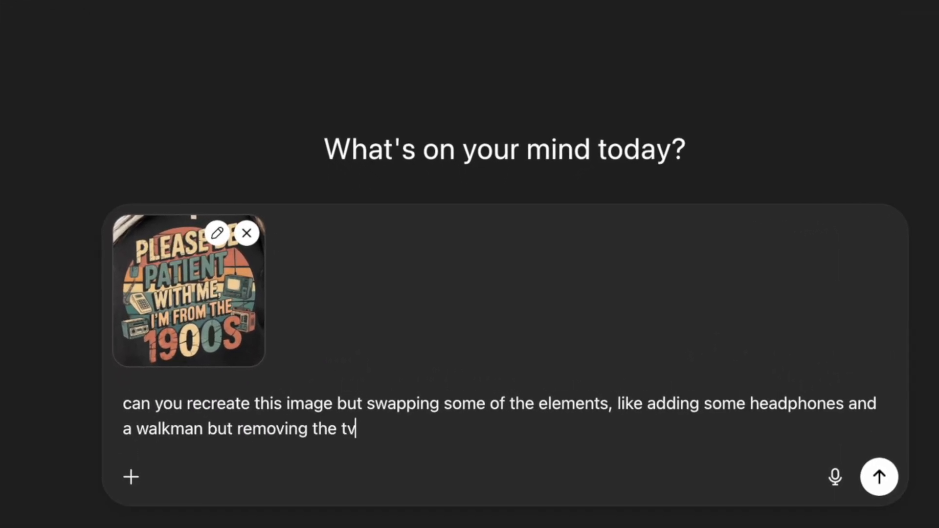
type("? Also, can you change the text to 1990's instead of 1900's? keep the rest")
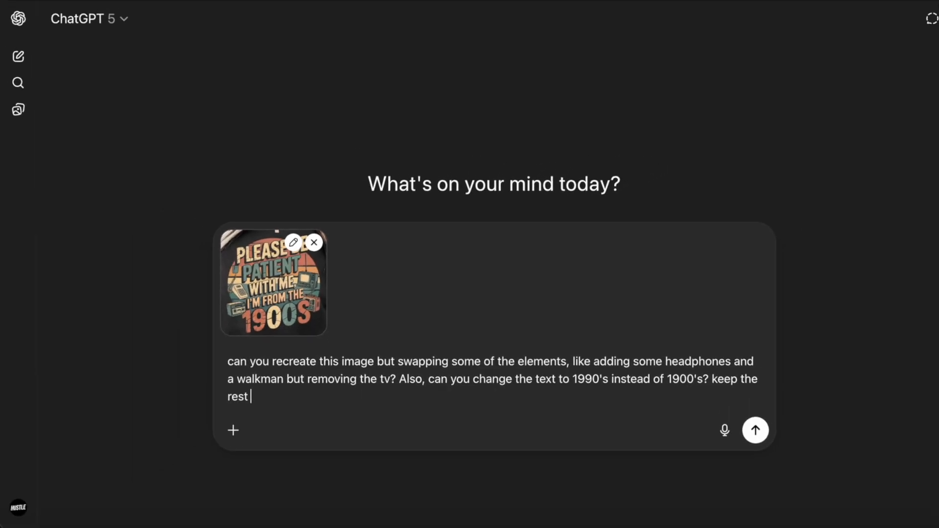
left_click(755, 430)
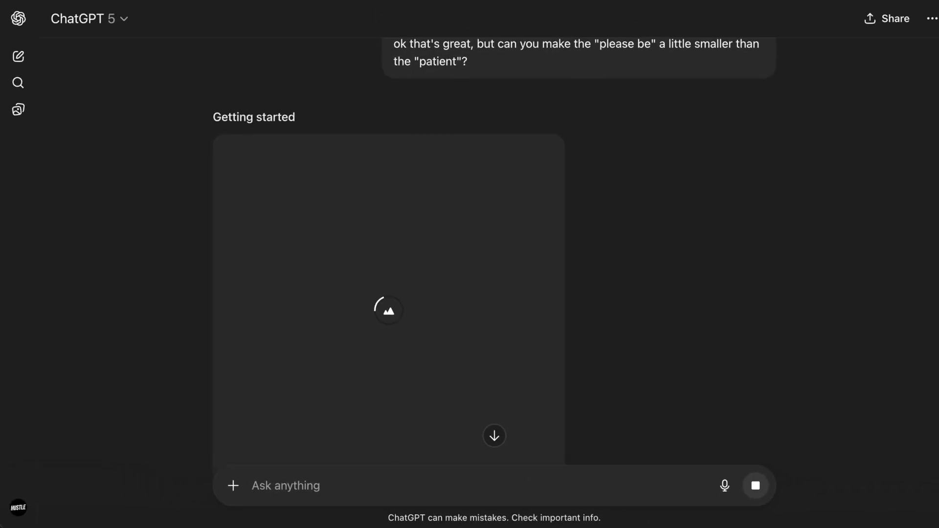
Ask ChatGPT to revert to the previous look while keeping the same text.
type("ok, but this looks completely different. can we go back to the previous version,")
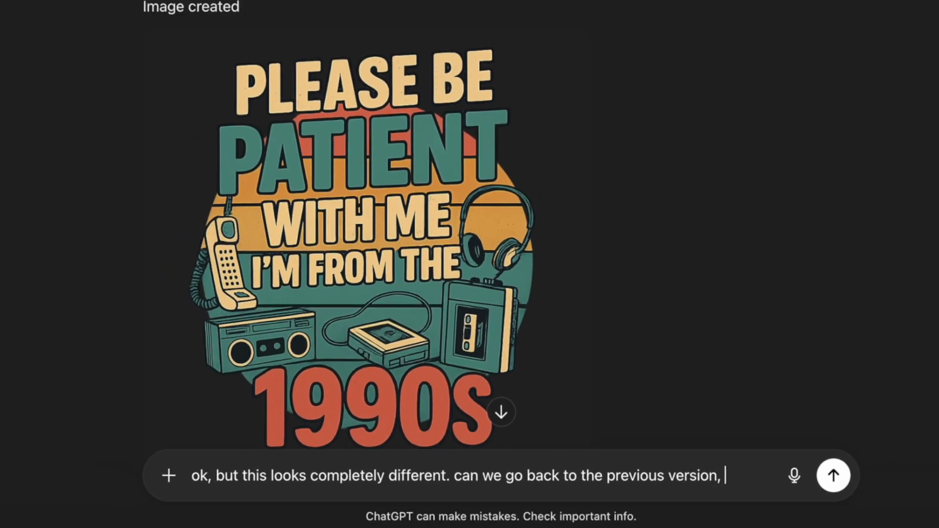
type("while keeping the text the s")
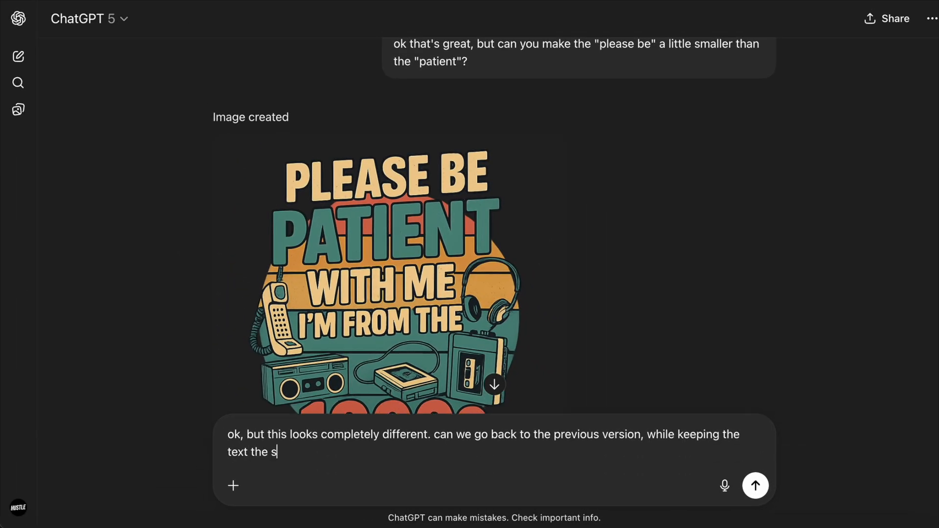
left_click(755, 486)
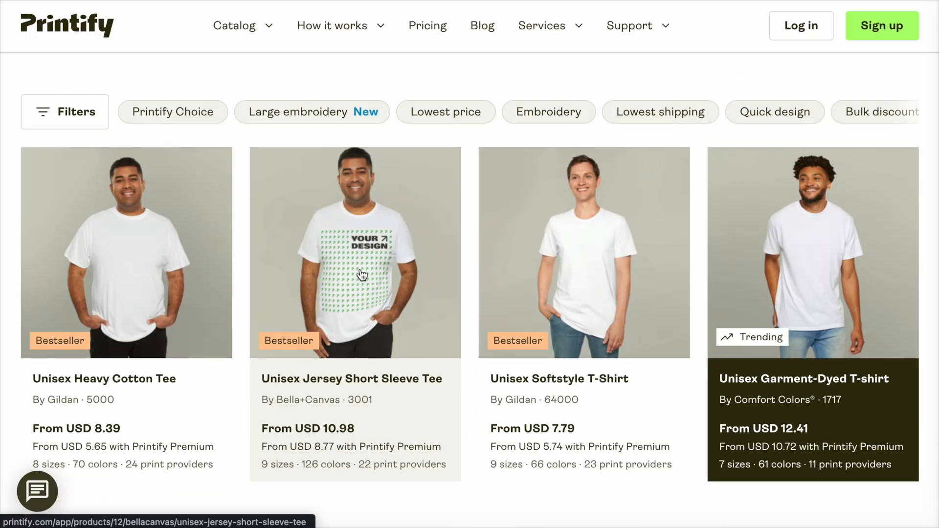
Open the Unisex Jersey Short Sleeve Tee and hide product info to view GPT90S.png.
left_click(355, 252)
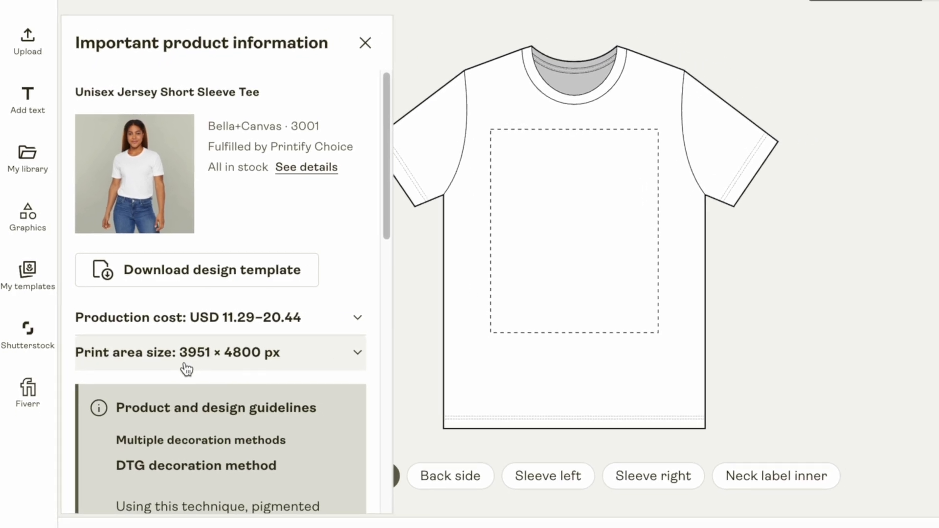
left_click(365, 43)
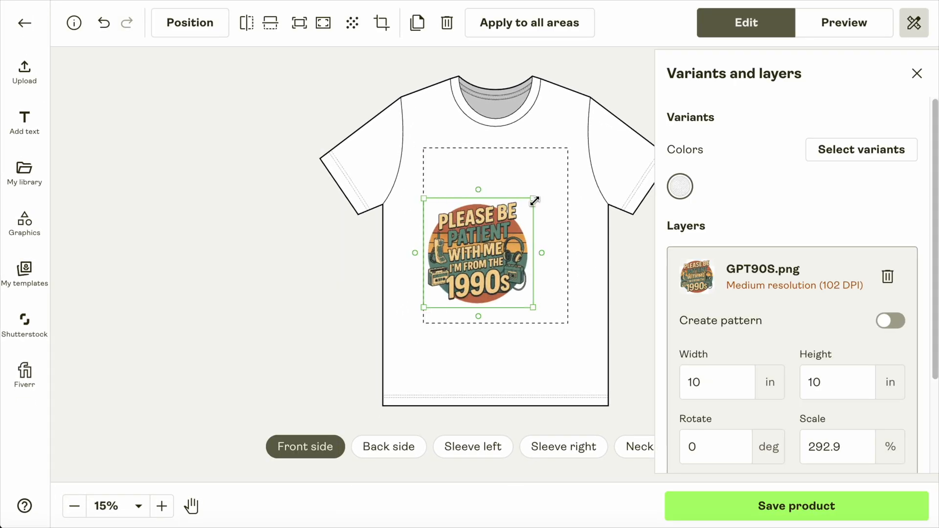
type("ok this actually looks pretty good. now, can we put this on a t-shirt mocku")
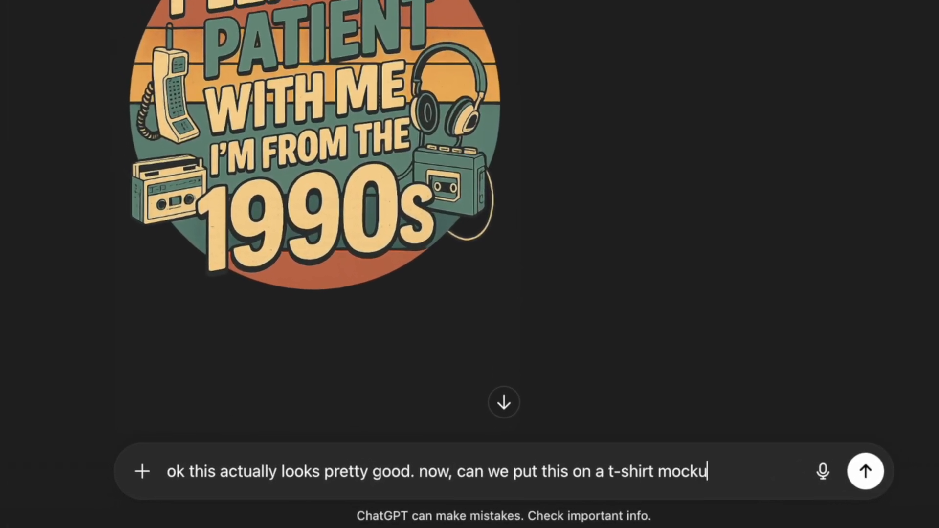
Send ChatGPT the request to show the 1990s design on a t-shirt mockup.
left_click(865, 471)
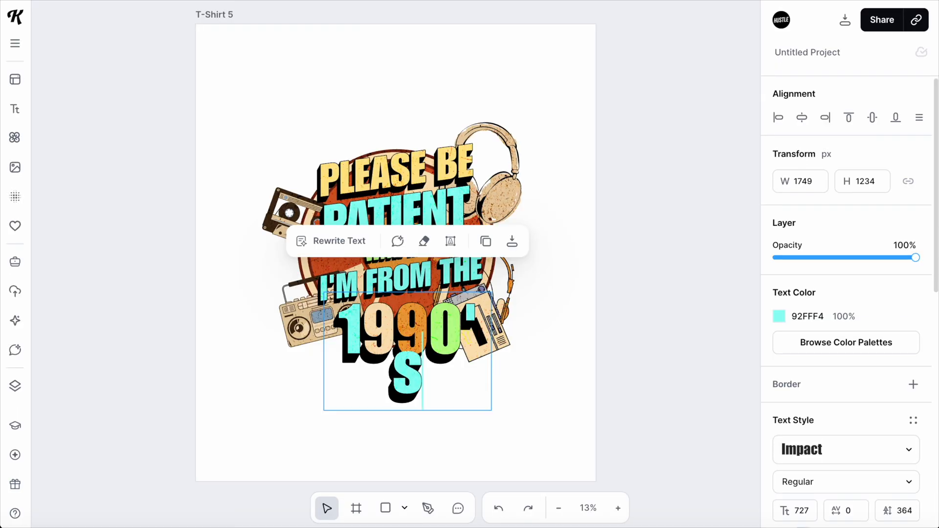
Exit the Kittl editor to the dashboard and scroll through the templates.
left_click(14, 320)
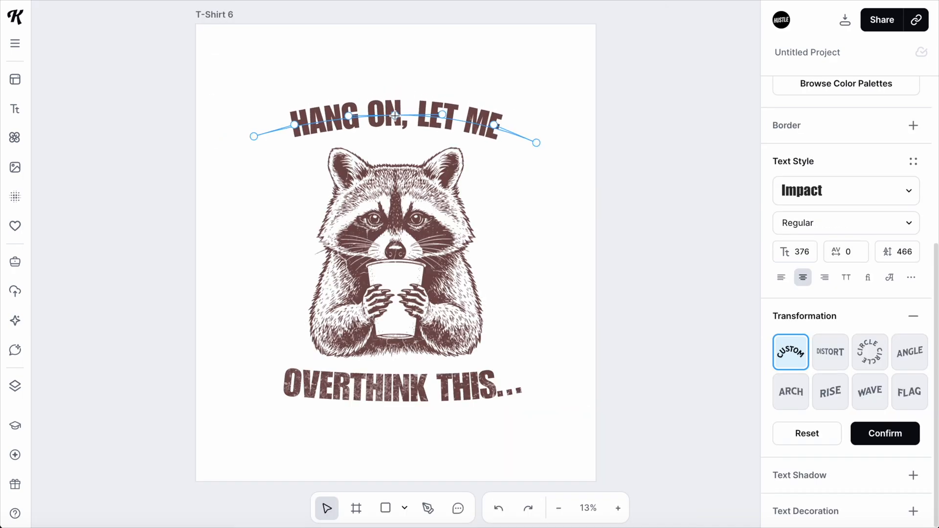
left_click(54, 247)
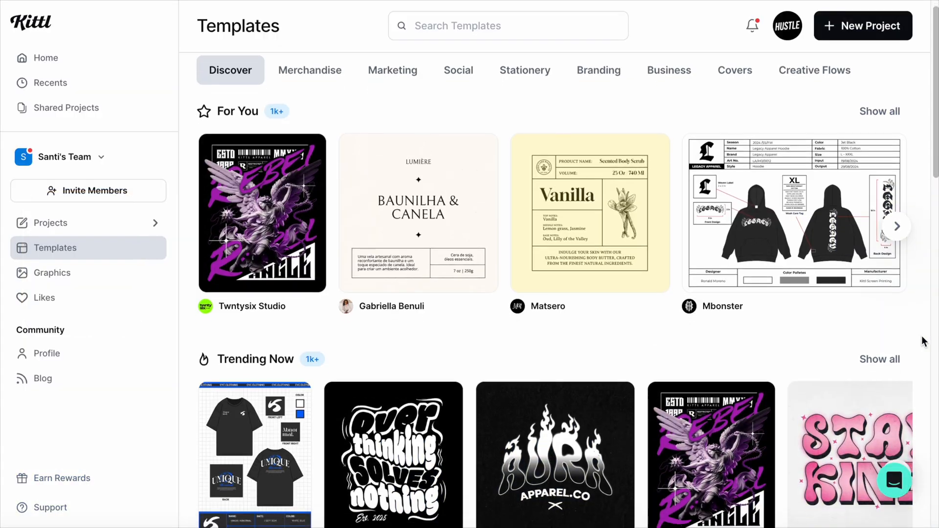
scroll("down", 3)
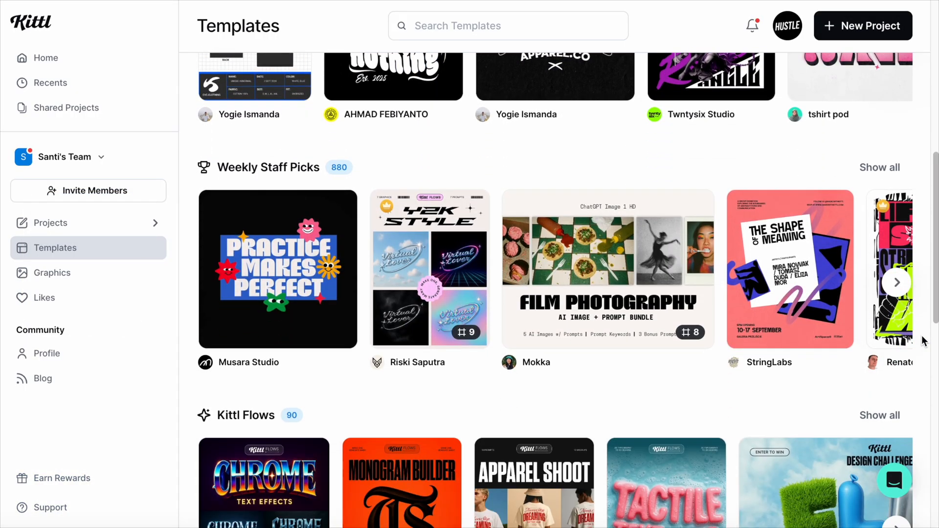
scroll("down", 3)
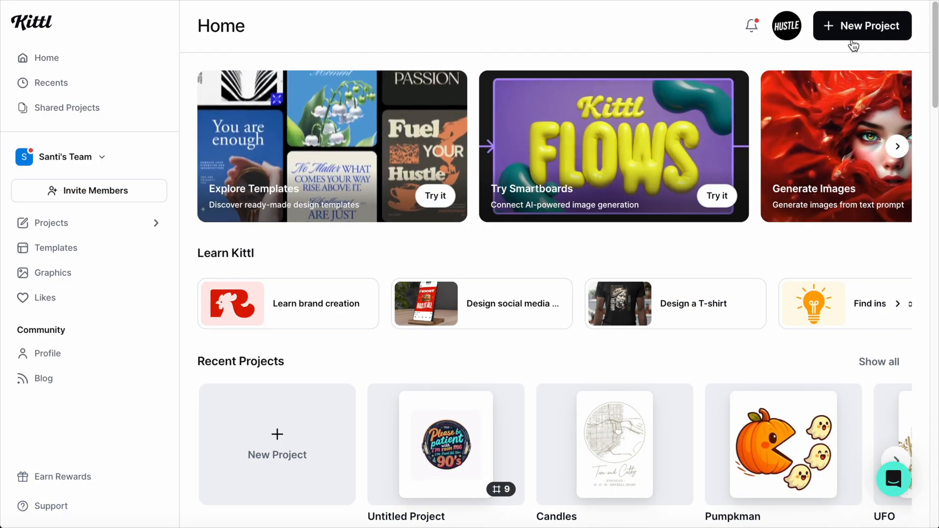
Create a 4200×4800 px T-Shirt project and scroll through the T-Shirts templates.
left_click(862, 26)
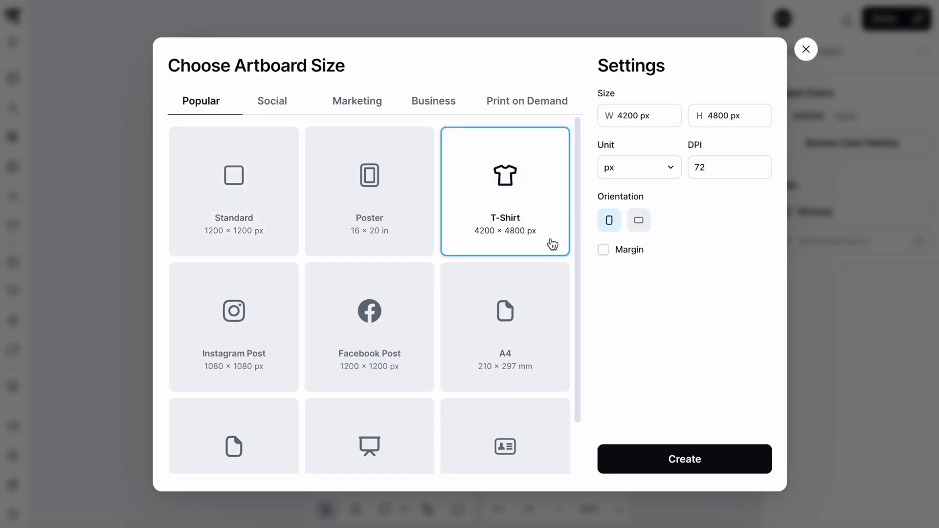
left_click(684, 458)
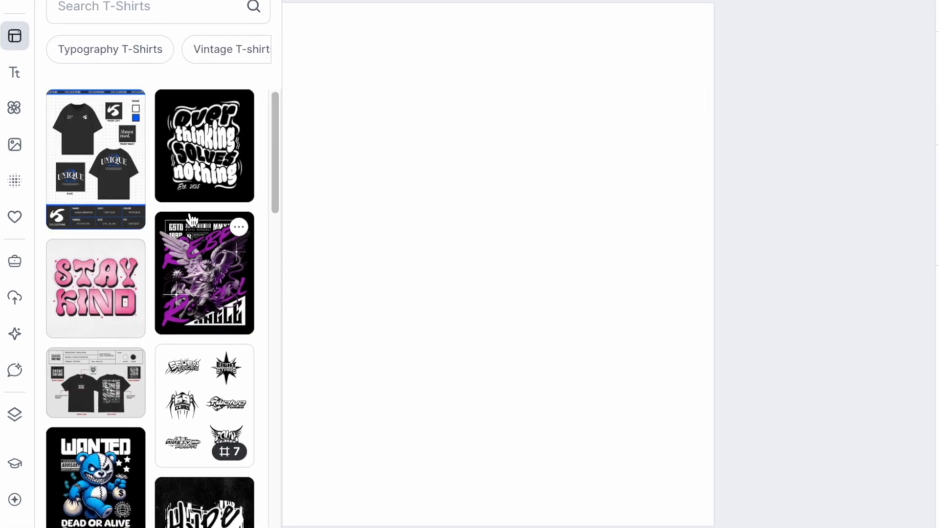
scroll("down", 3)
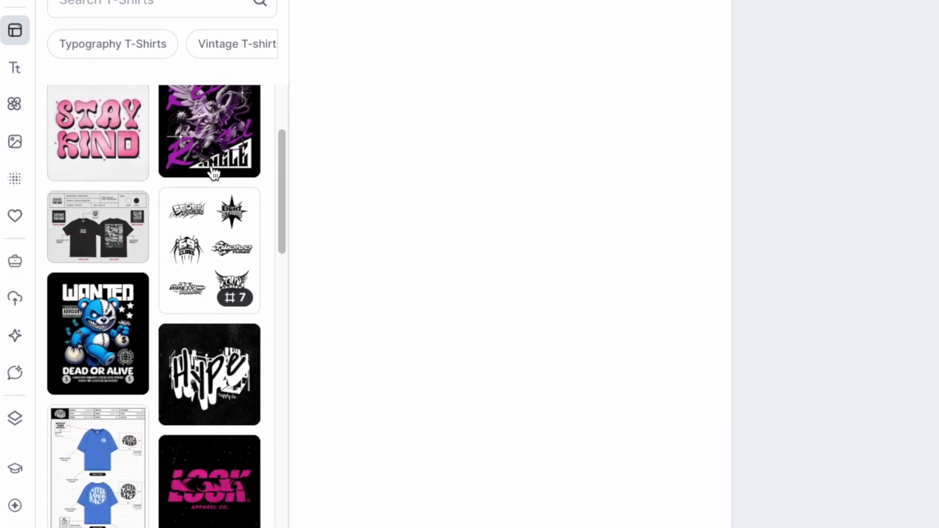
scroll("down", 3)
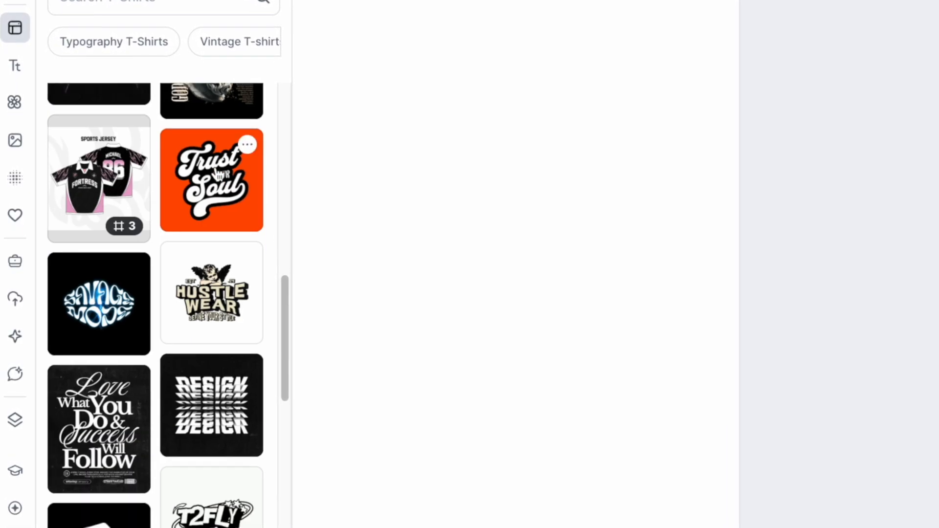
scroll("down", 3)
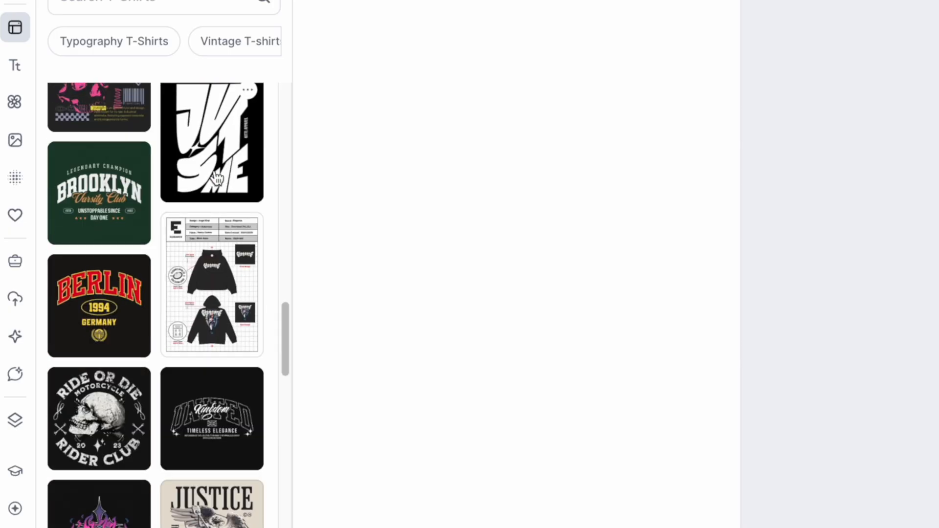
scroll("down", 3)
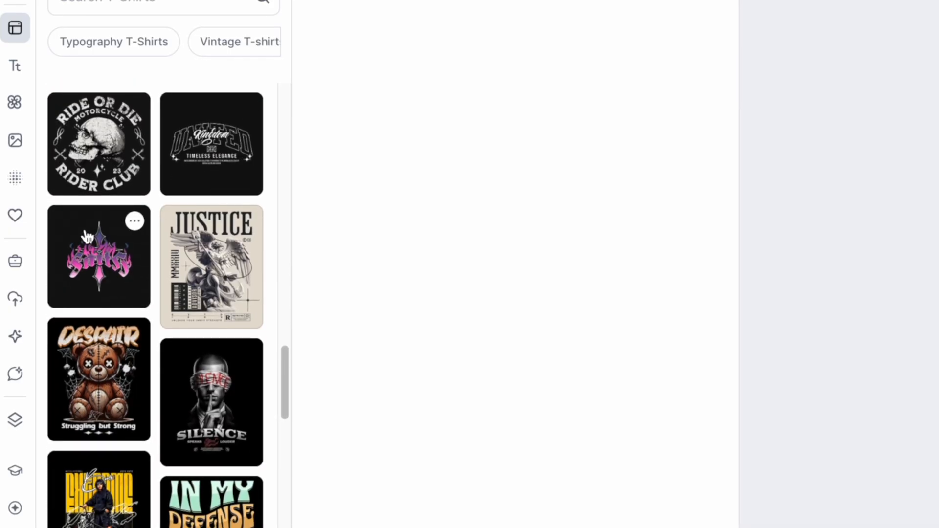
Open Kittl AI and select the image generation model and output settings.
left_click(14, 336)
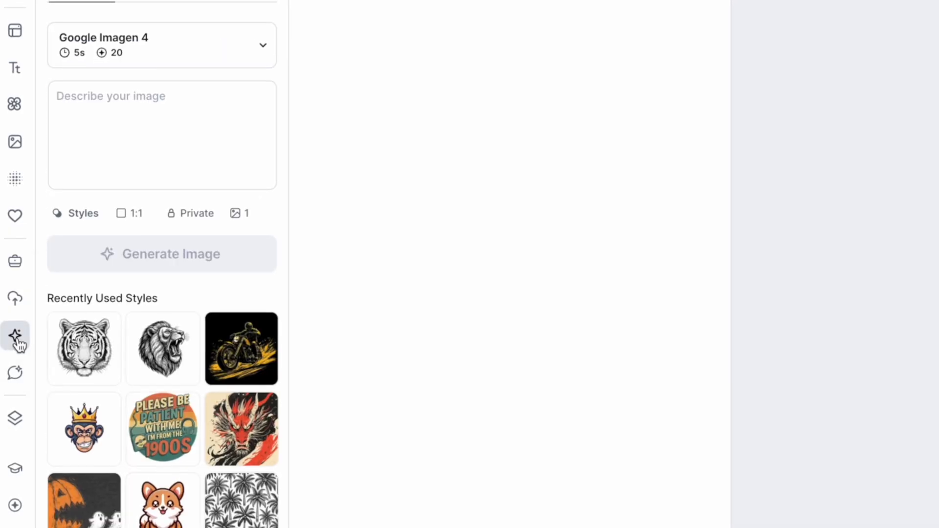
left_click(162, 45)
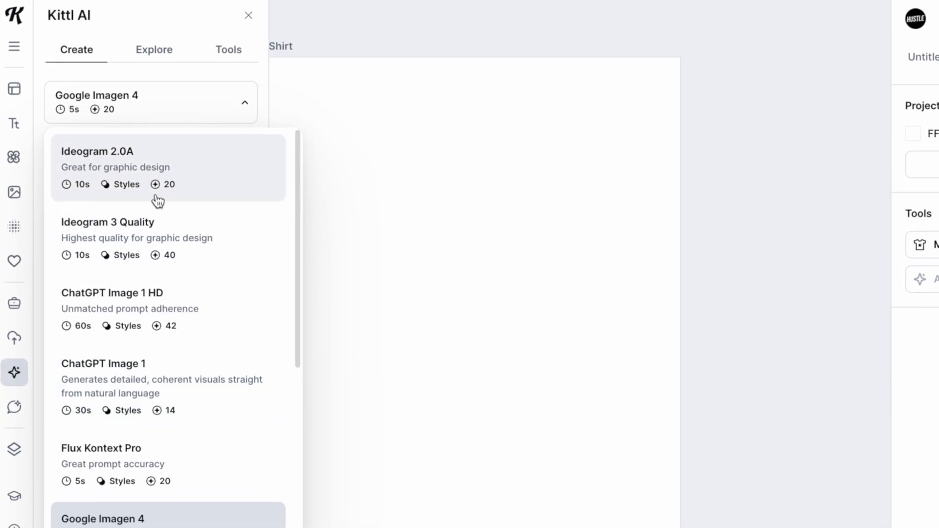
left_click(112, 292)
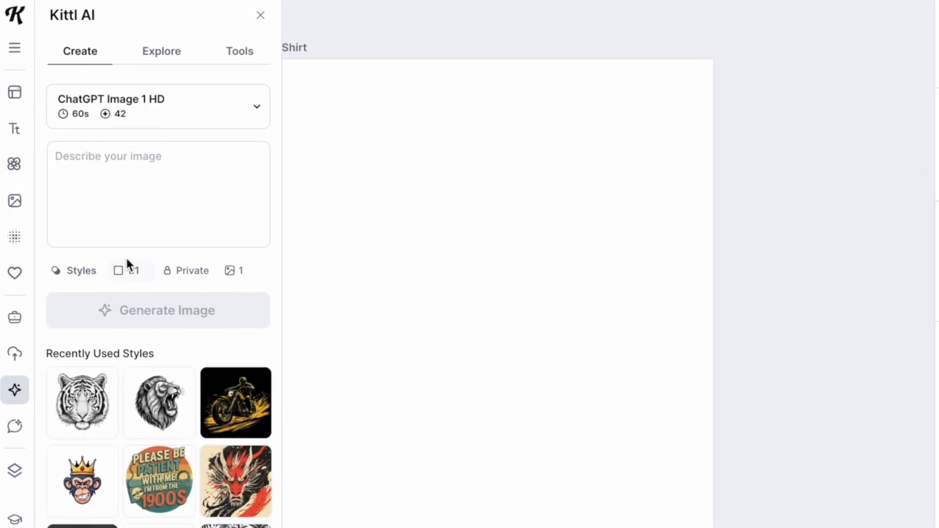
left_click(158, 197)
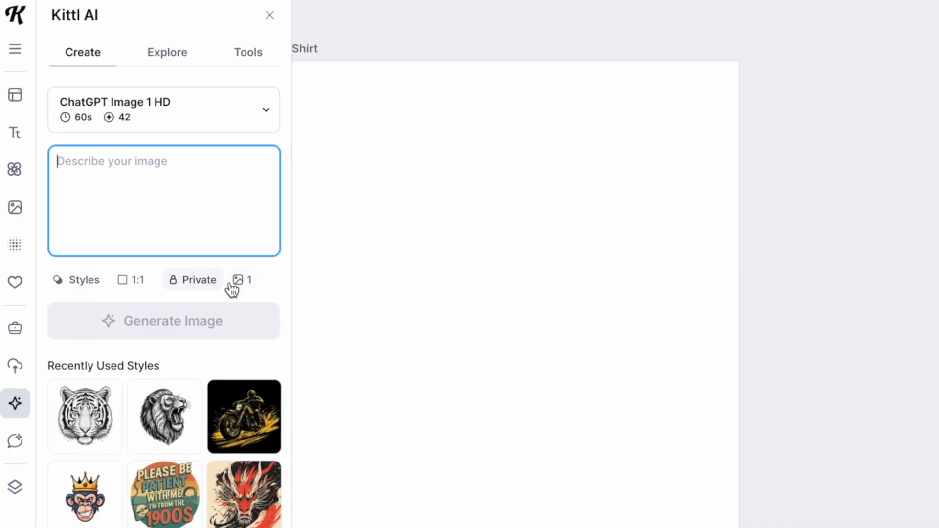
left_click(242, 279)
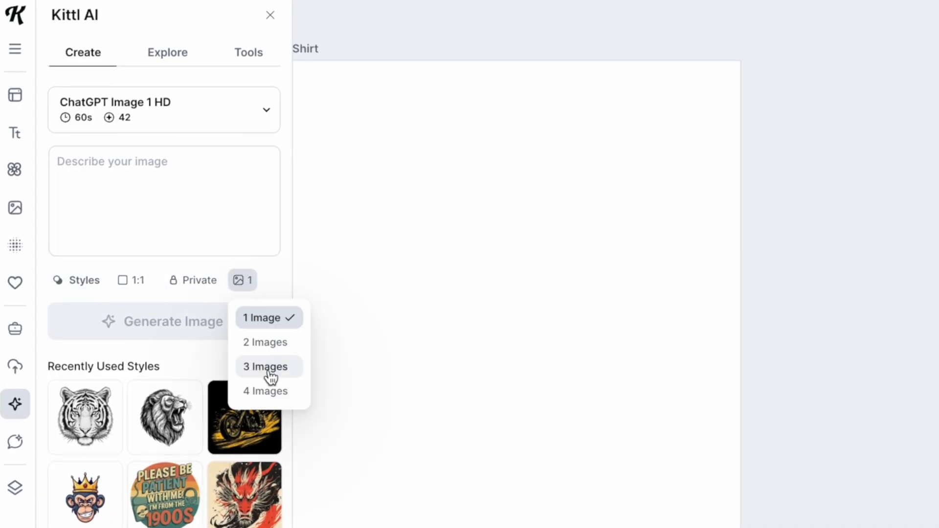
Pick a sketch style and generate images from the prompt 'a raccoon drinking'.
left_click(76, 280)
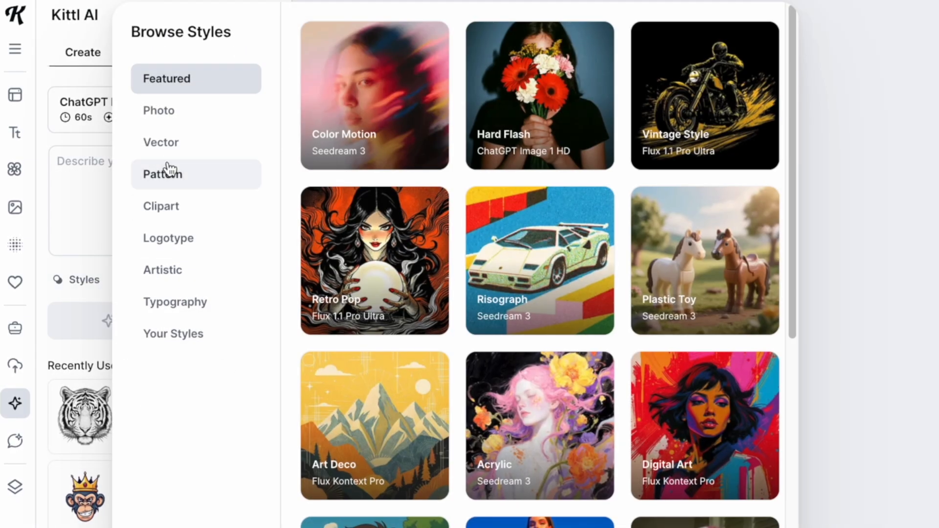
left_click(266, 15)
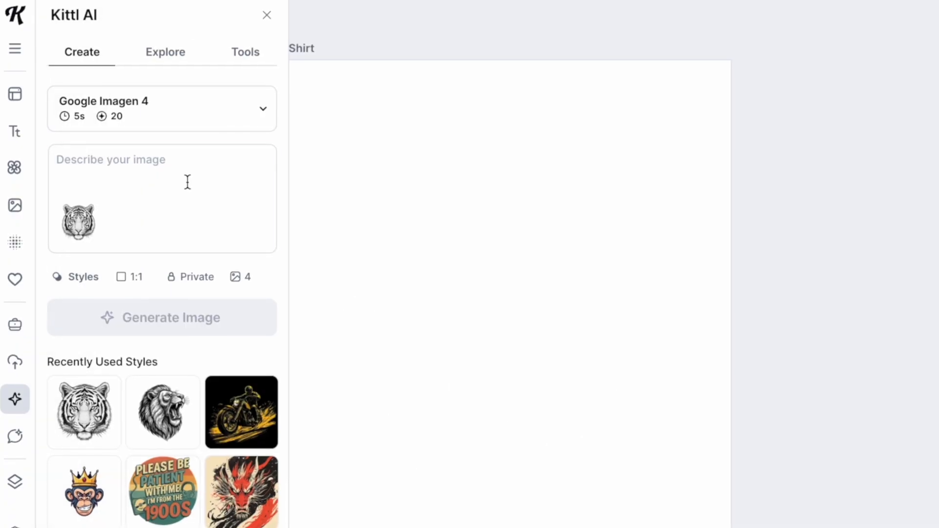
type("a raccoon drinking coffee on a paper cup")
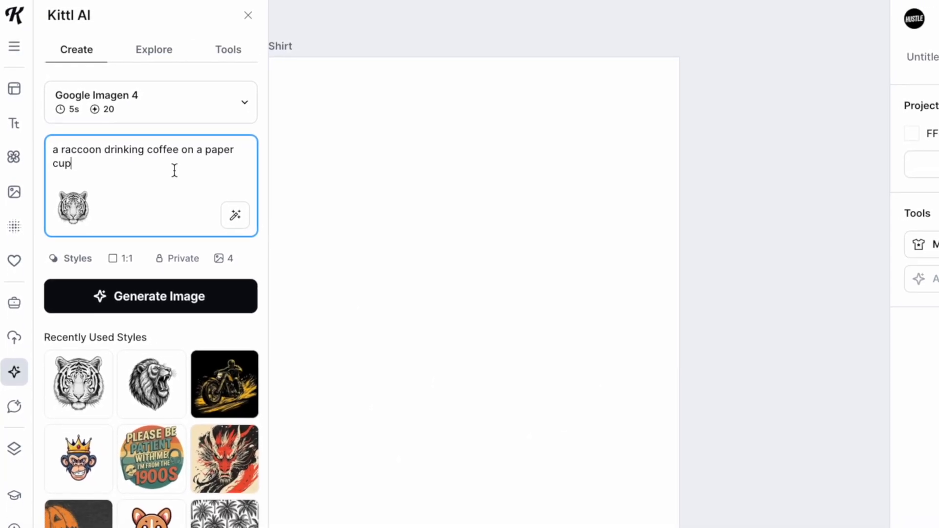
left_click(151, 296)
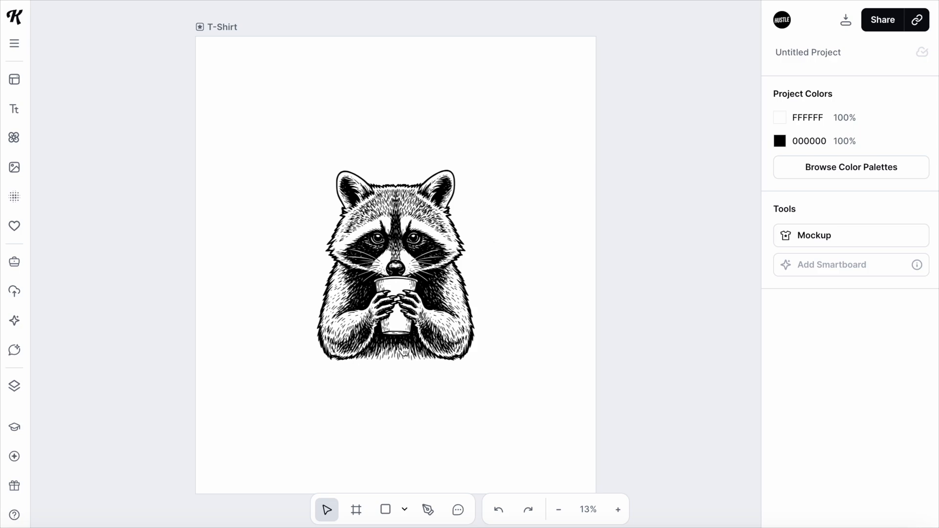
Add 'HANG ON, LET ME' and 'OVERTHINK THIS' headlines in Impact, arching the top line.
left_click(13, 110)
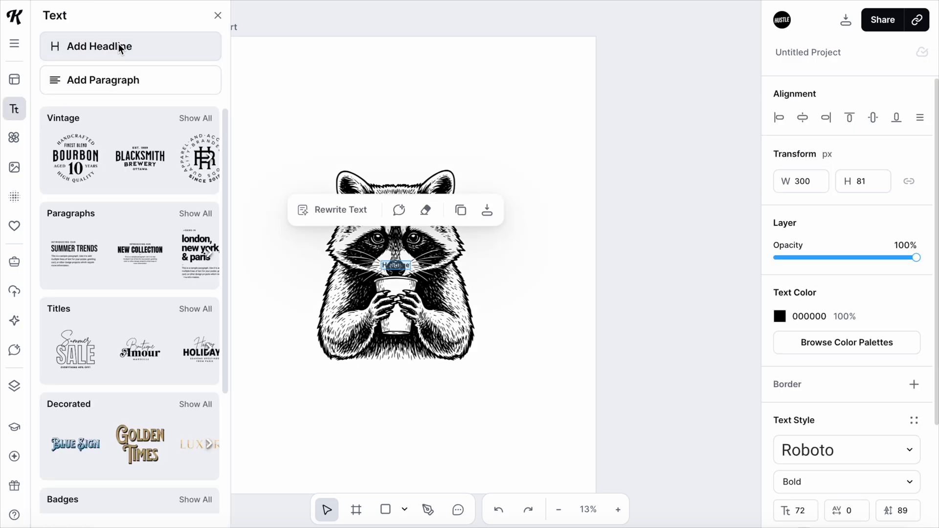
left_click(218, 15)
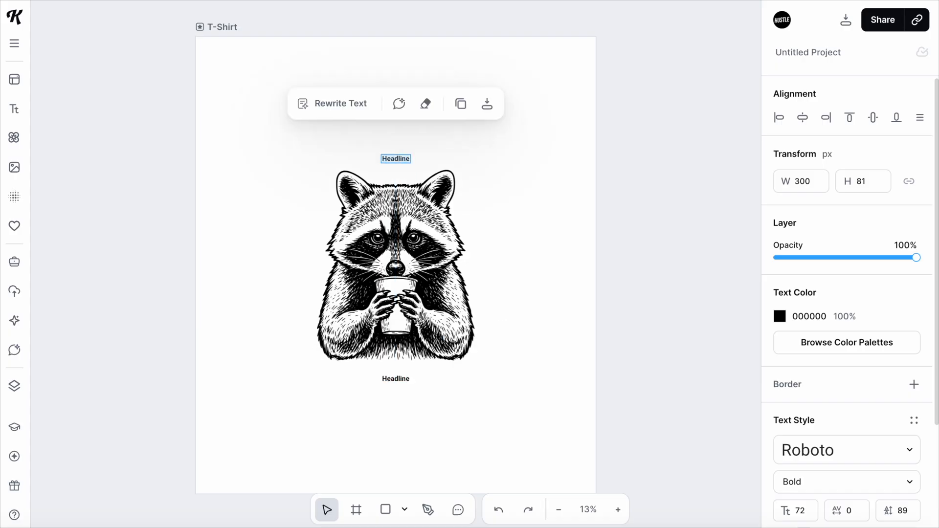
left_click(846, 450)
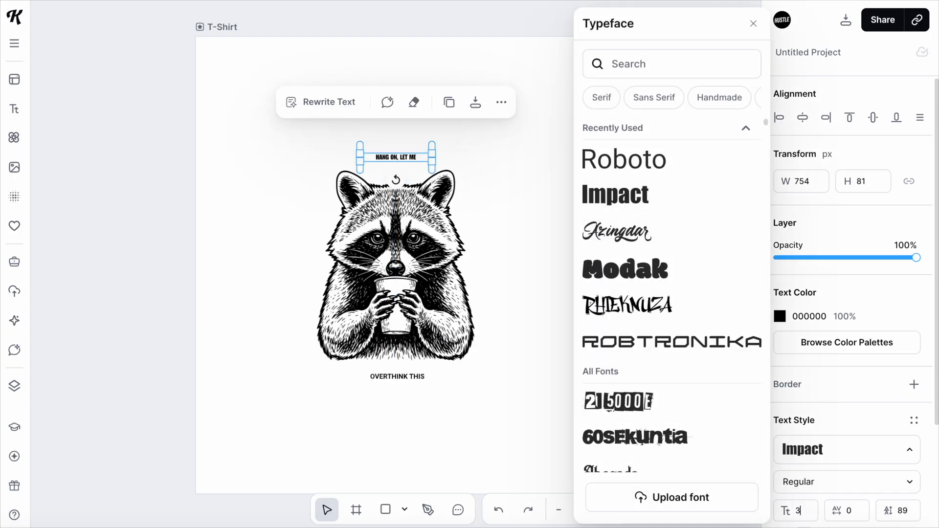
left_click(753, 23)
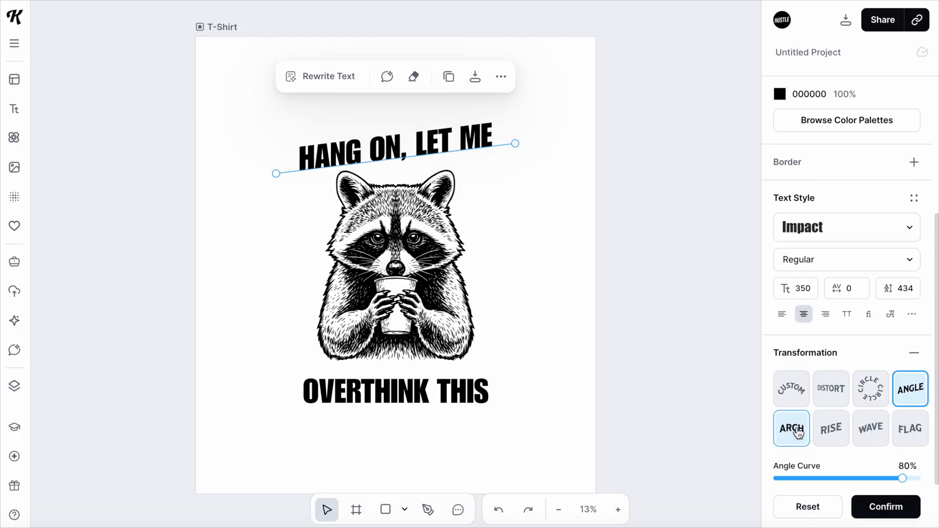
left_click(394, 392)
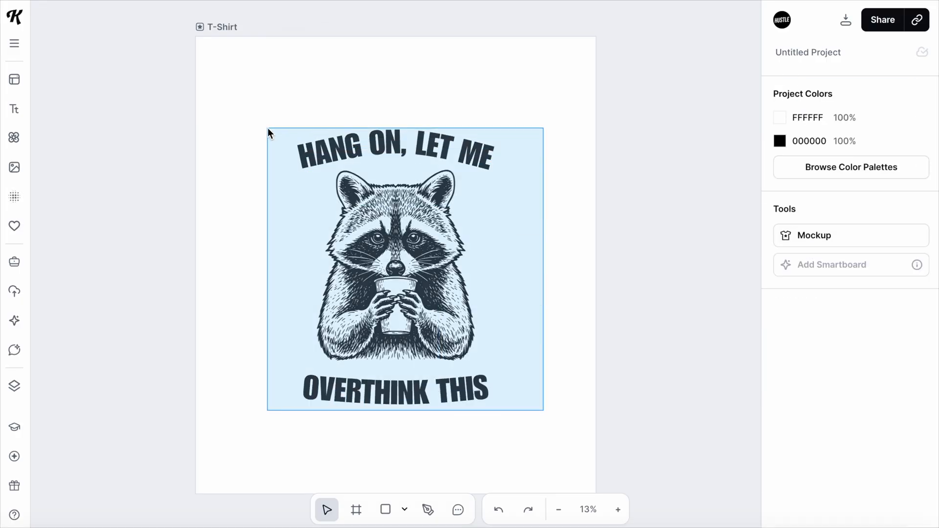
left_click(405, 269)
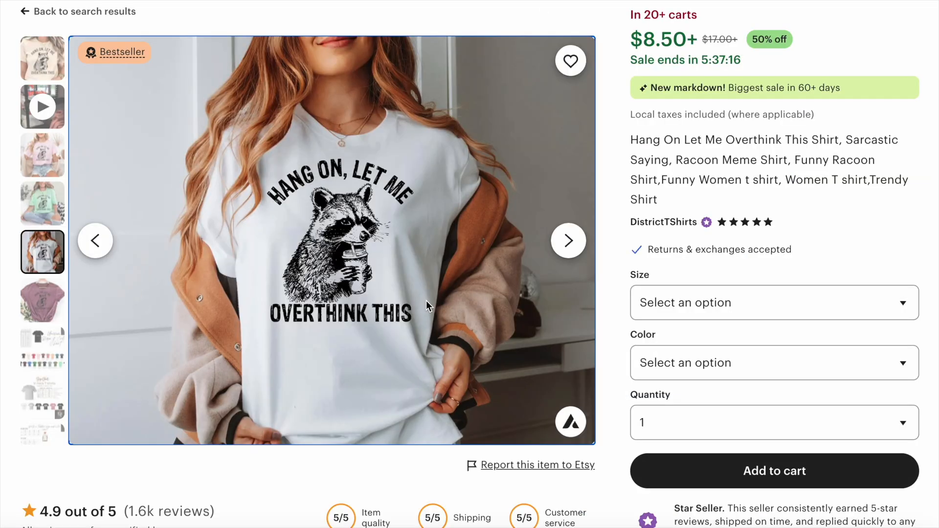
left_click(331, 239)
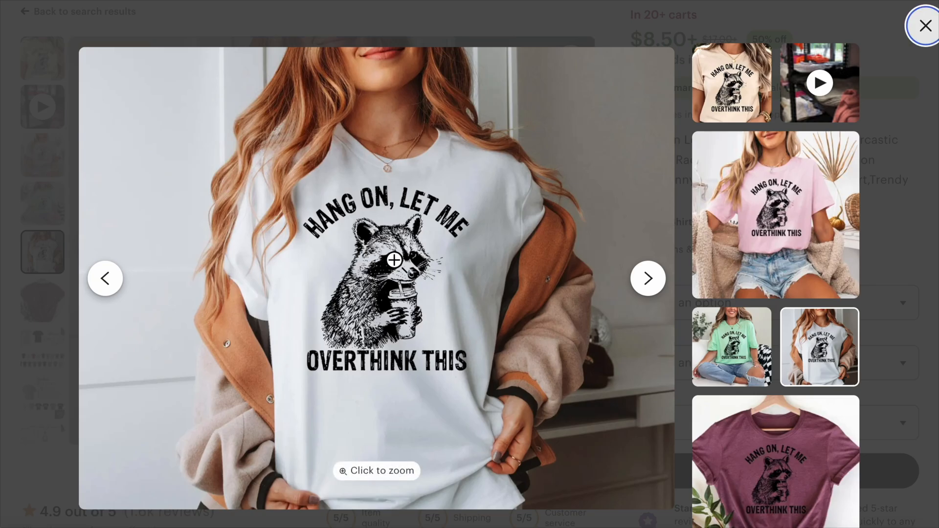
left_click(394, 259)
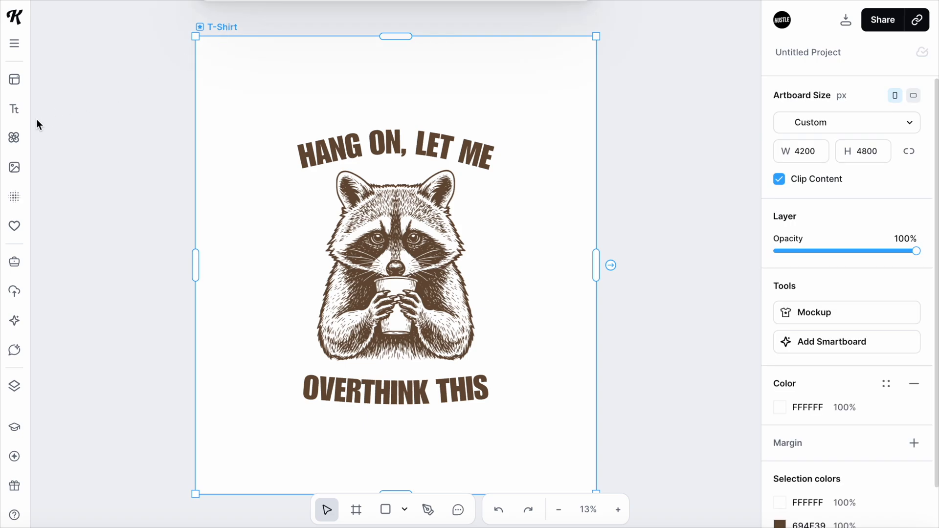
Apply an Alpha Mask Selection texture to the raccoon design using the Alpha Mask blend mode.
left_click(13, 197)
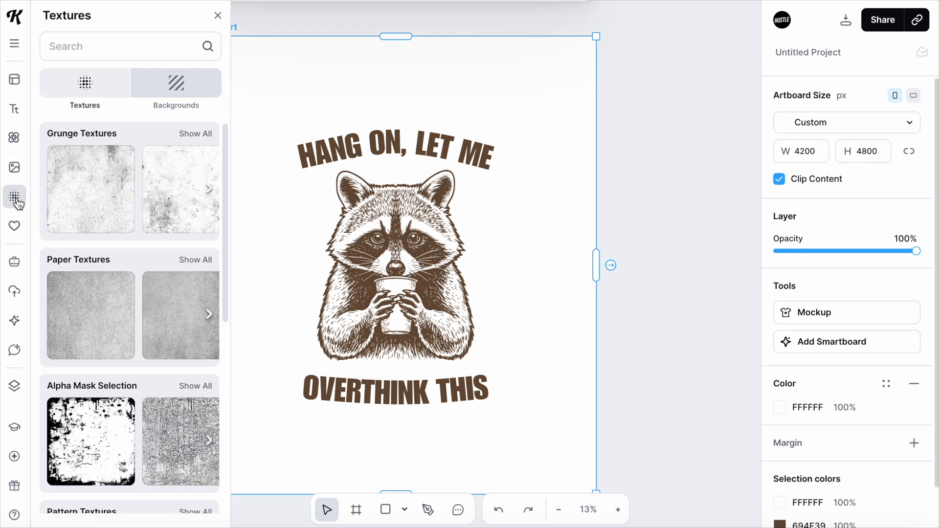
scroll("down", 3)
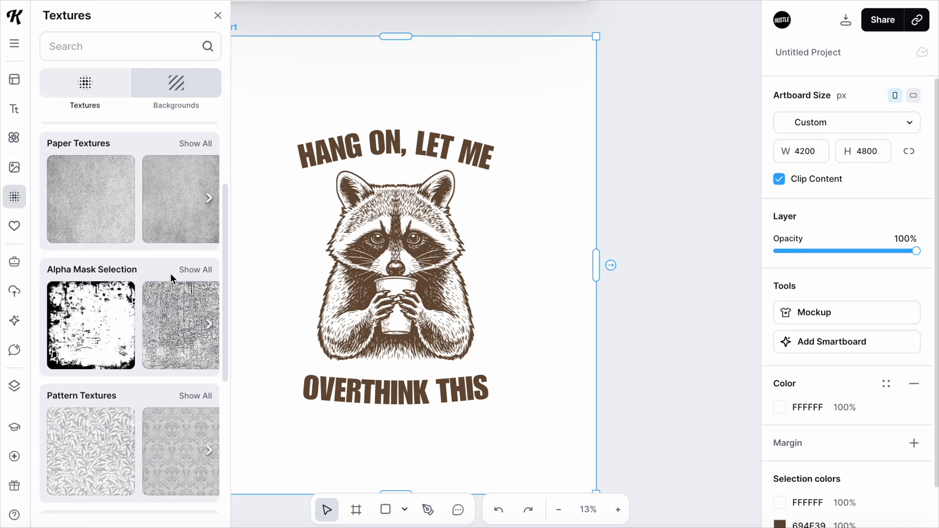
left_click(195, 270)
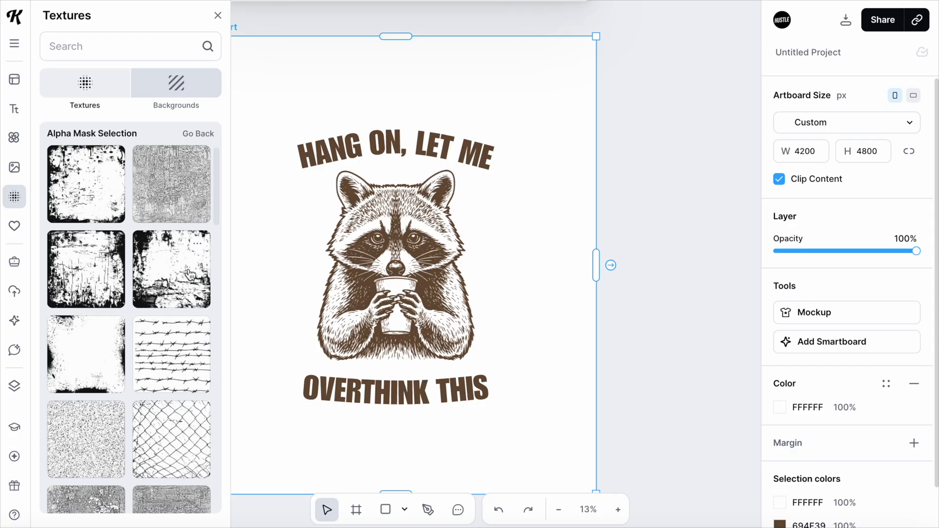
scroll("down", 3)
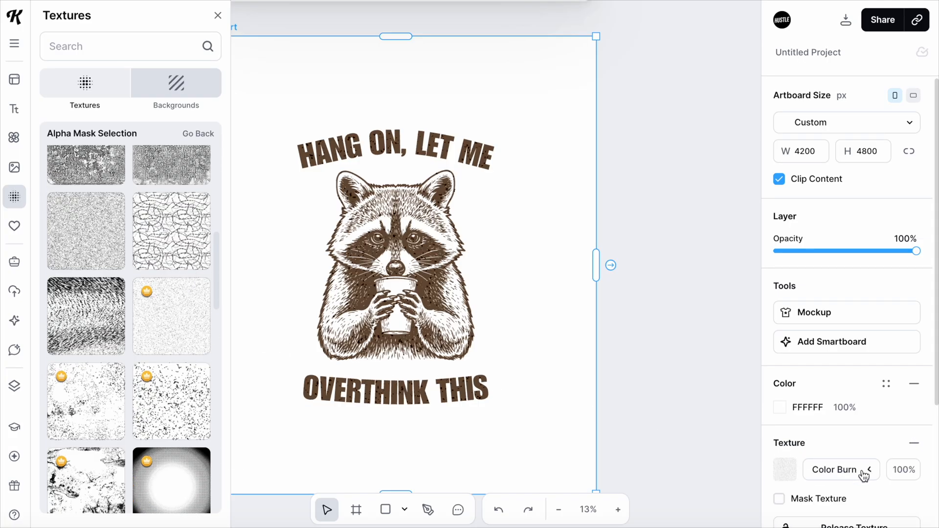
left_click(836, 470)
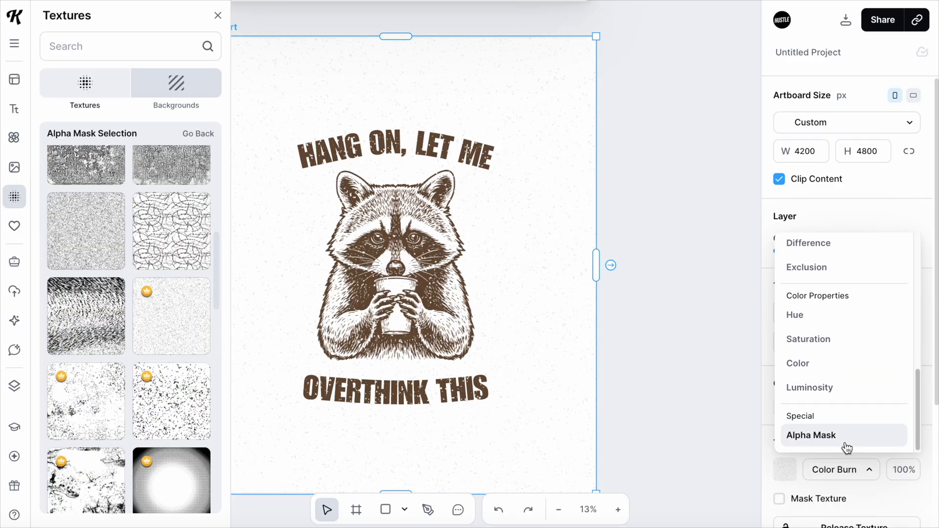
left_click(811, 435)
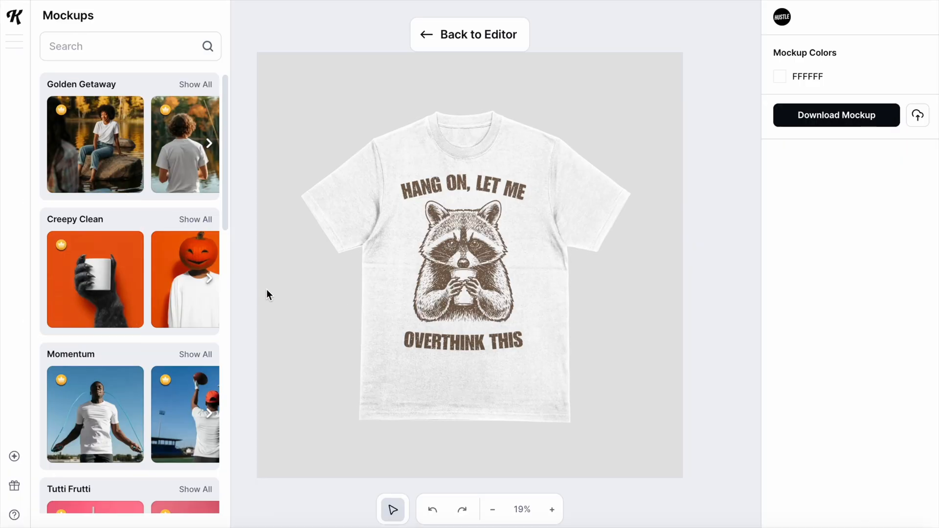
Preview the raccoon on a woman-in-white-tee photo mockup and browse 't-shirt' mockups.
scroll("down", 3)
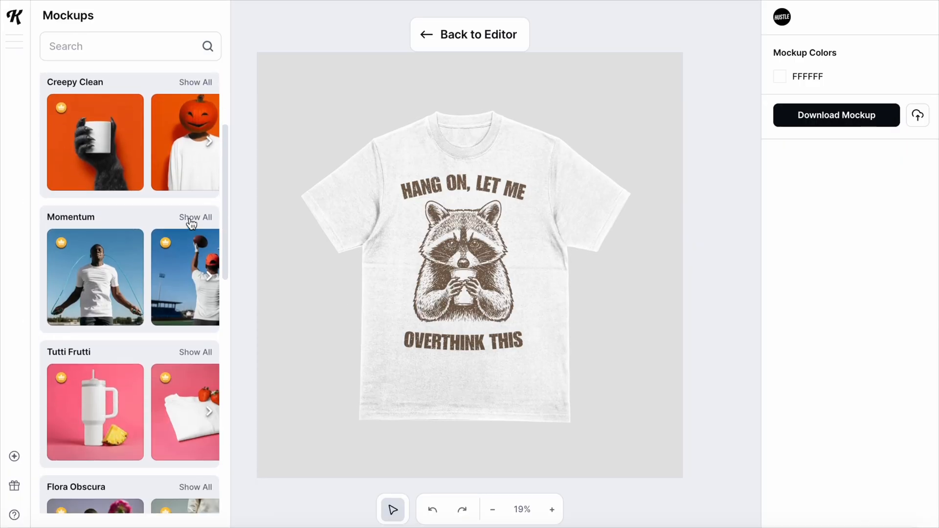
left_click(196, 217)
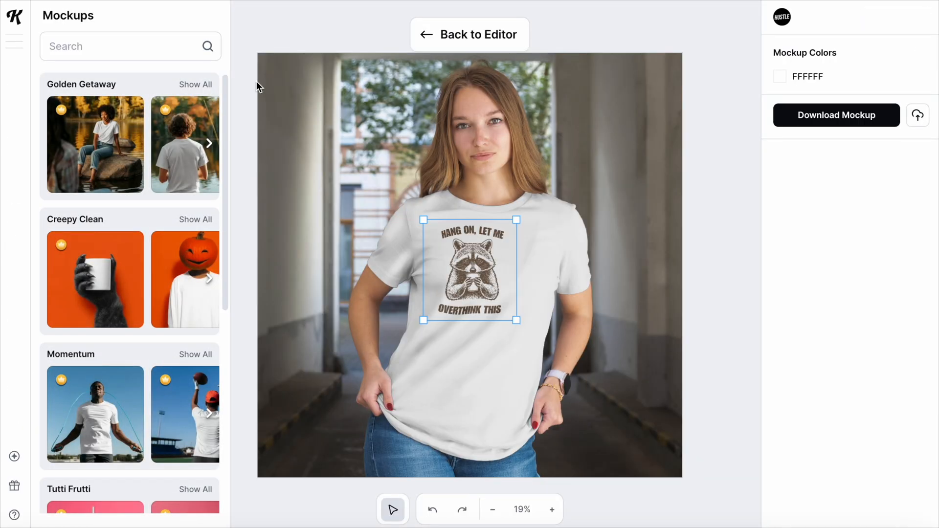
type("t-shirt")
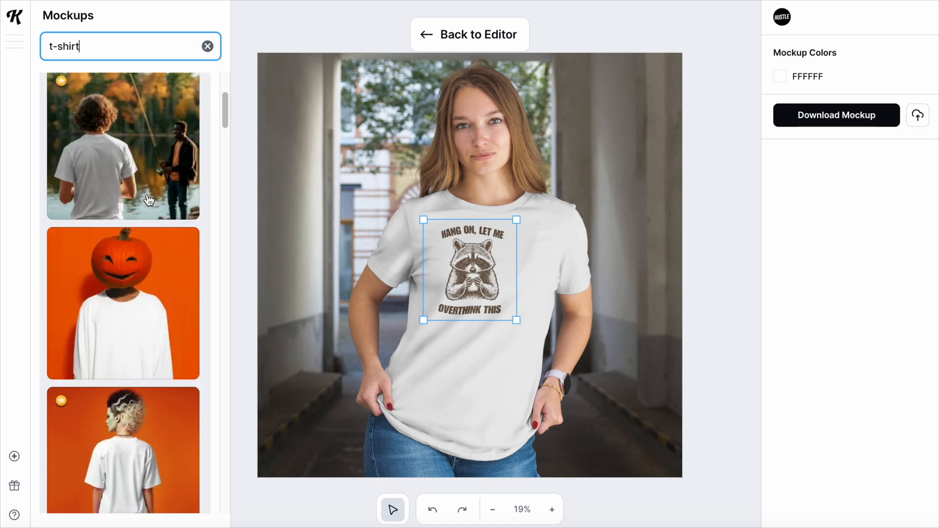
scroll("down", 3)
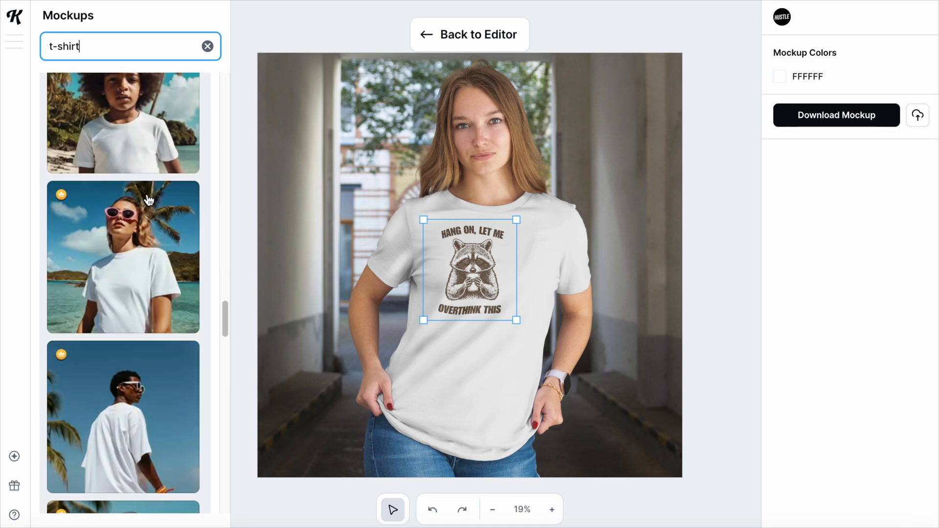
left_click(122, 257)
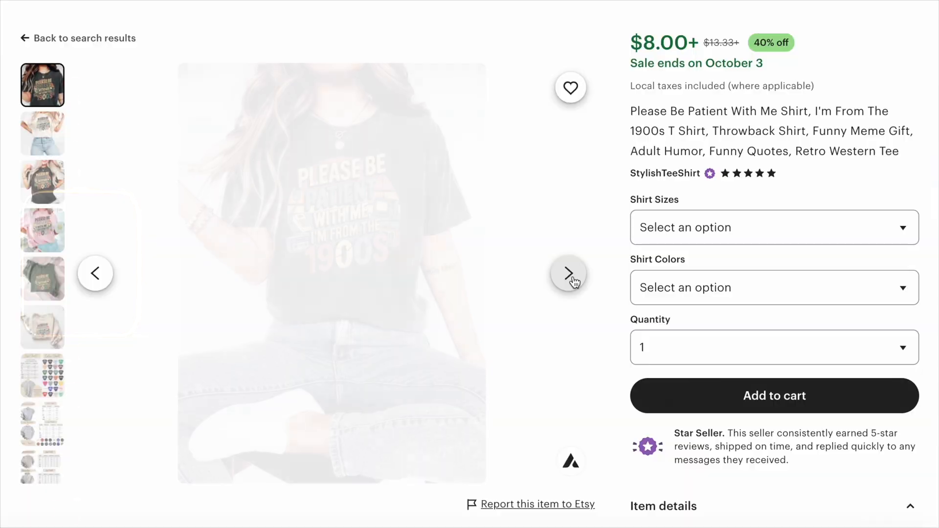
left_click(568, 273)
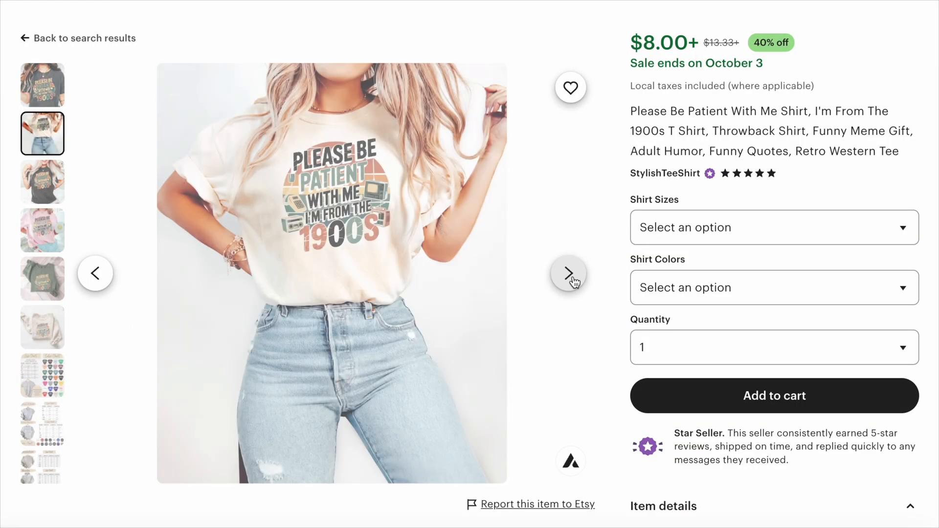
left_click(568, 273)
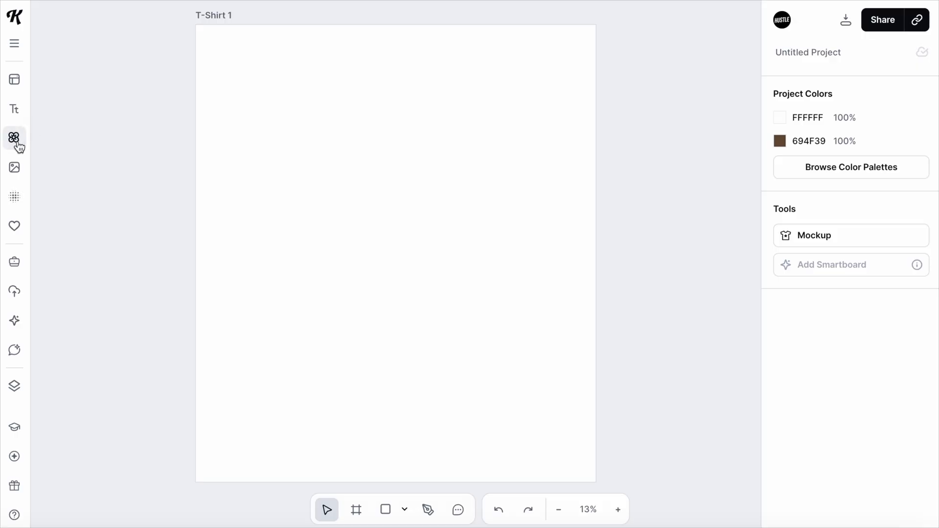
Add retro circle, cassette tape and walkman illustrations, recoloring the walkman.
left_click(14, 138)
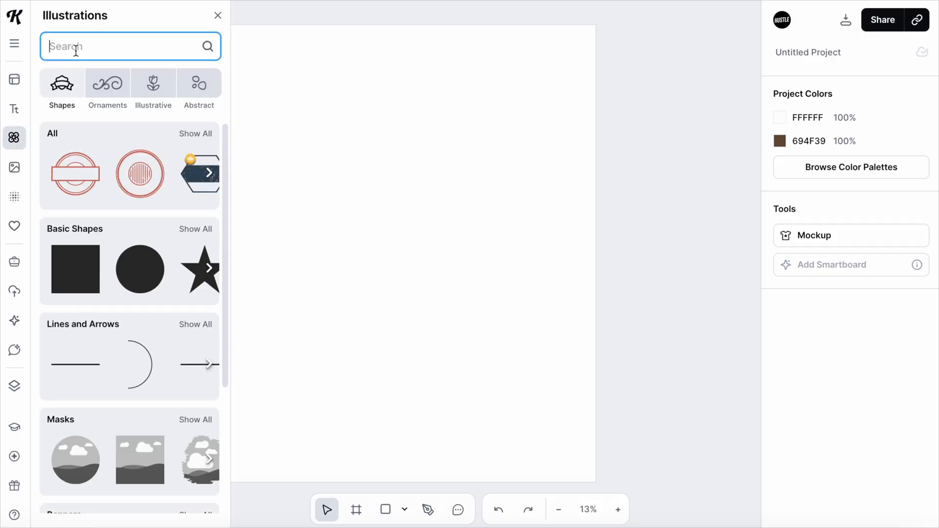
type("retro ci")
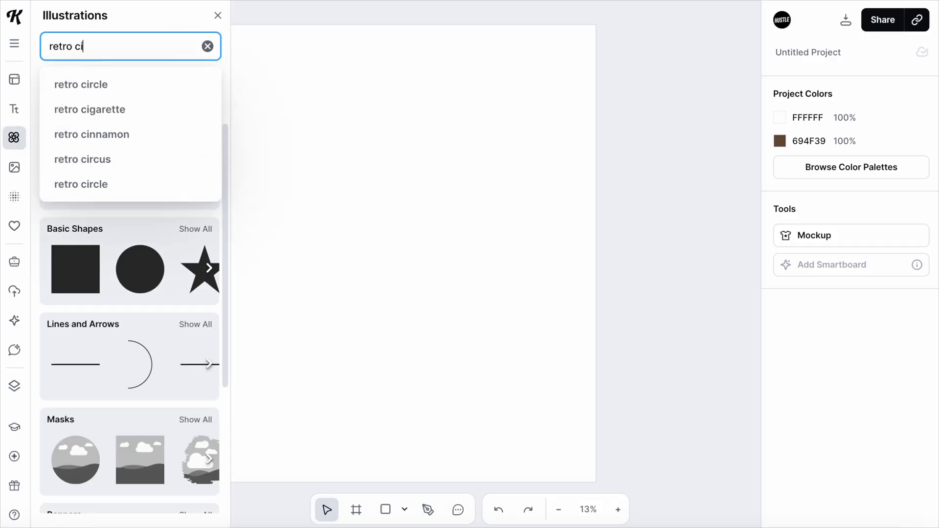
left_click(81, 84)
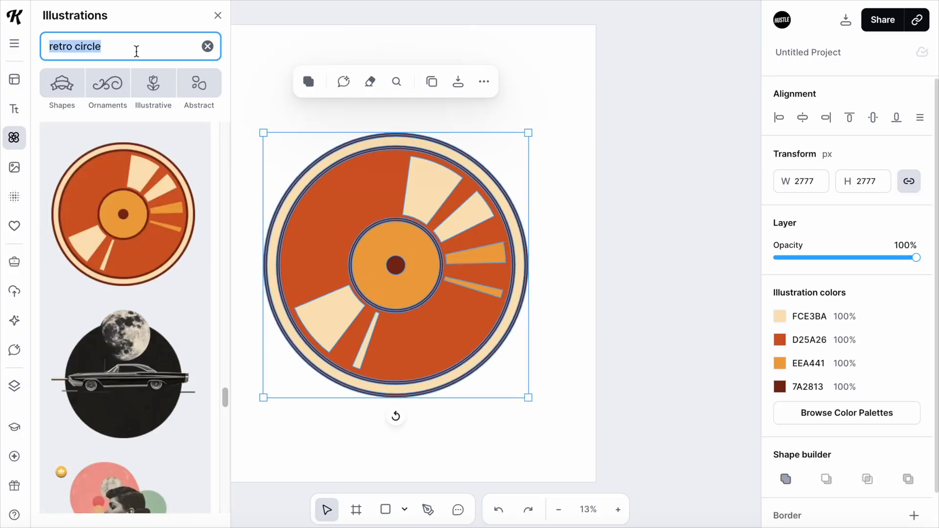
type("cassette tape")
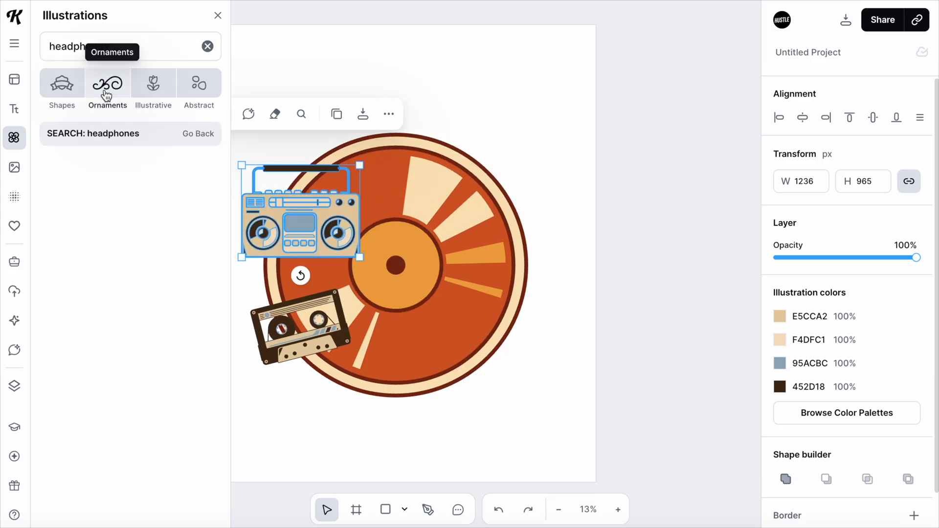
type("walkman")
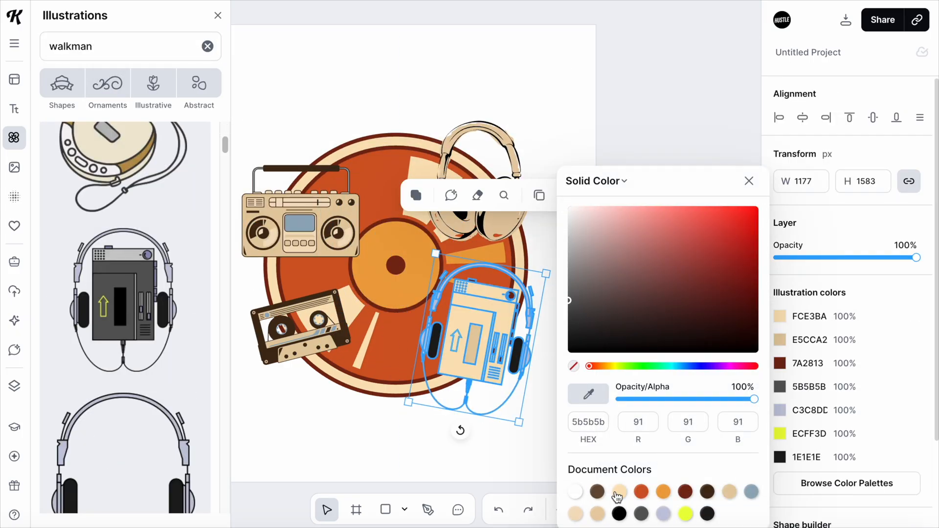
left_click(686, 492)
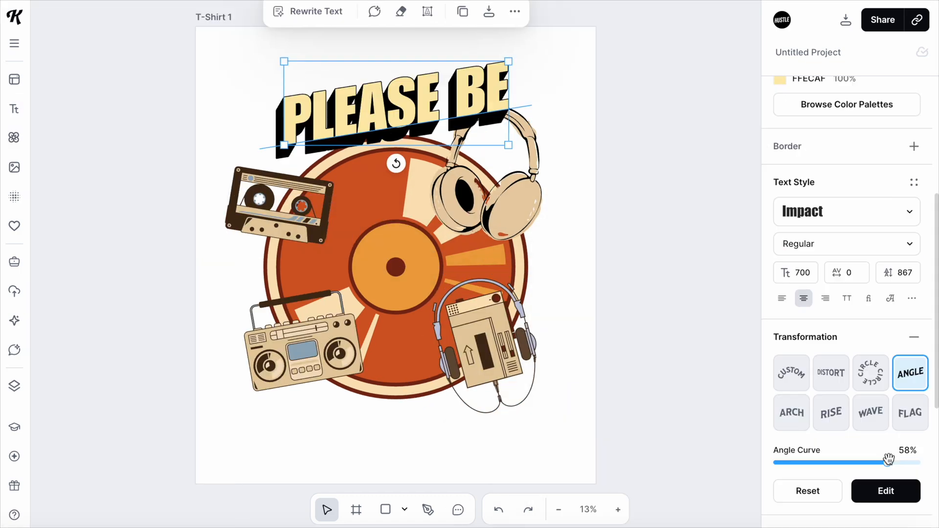
Paste the 1990s title text and mask a grunge texture into the artboard.
key("ctrl+v")
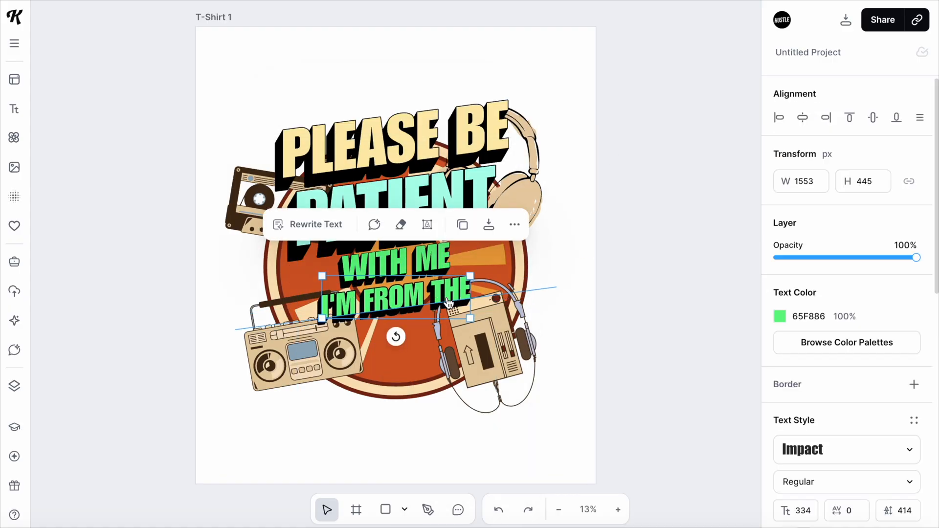
left_click(779, 317)
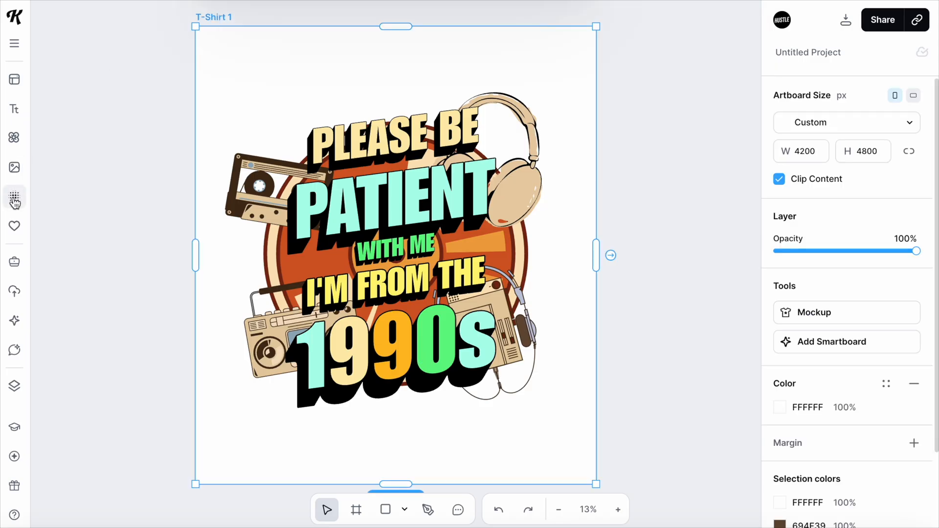
left_click(13, 198)
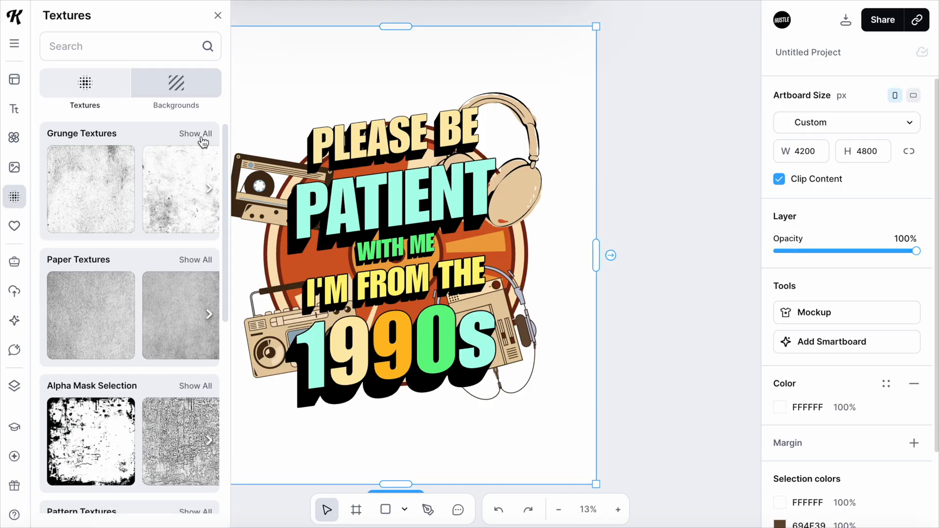
left_click(196, 133)
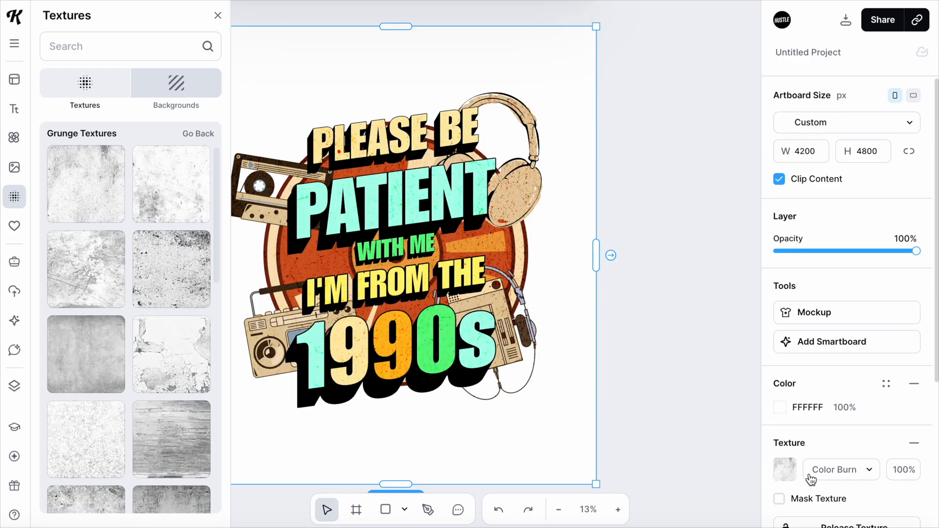
left_click(779, 498)
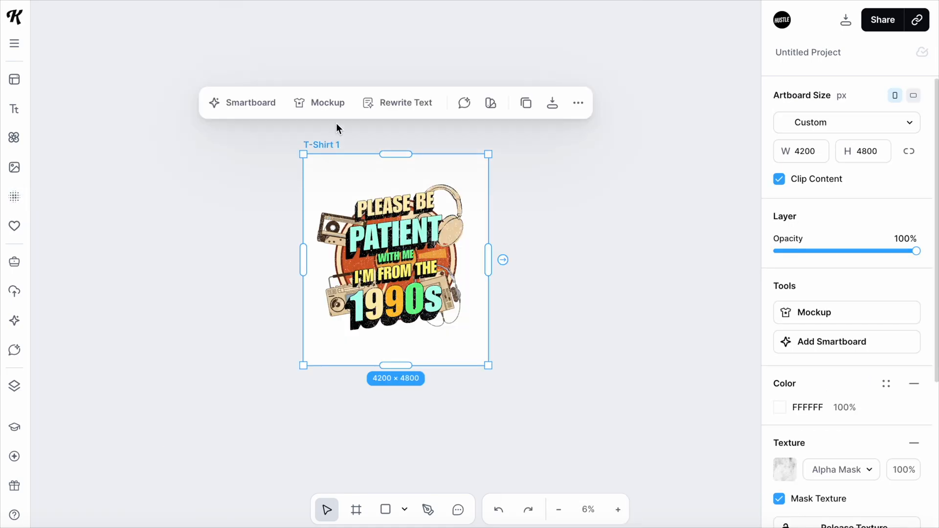
left_click(319, 102)
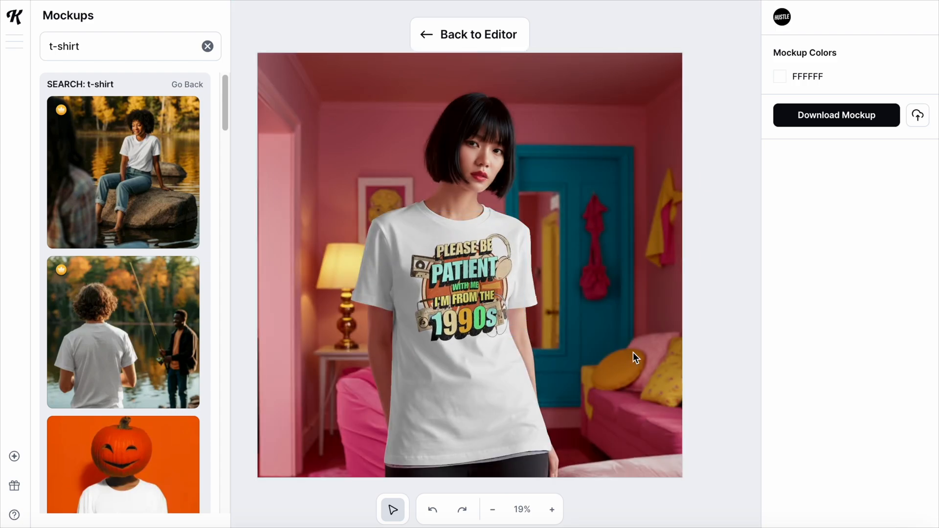
left_click(469, 35)
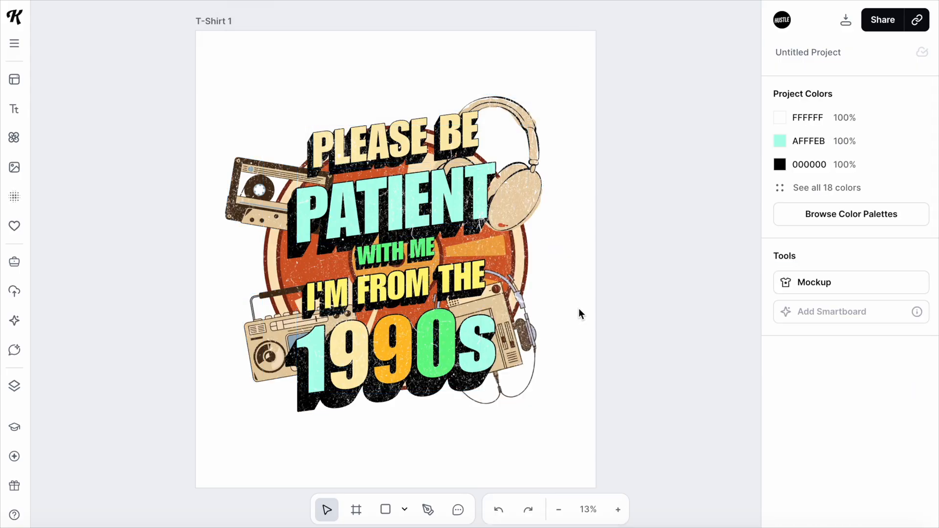
mouse_move(226, 39)
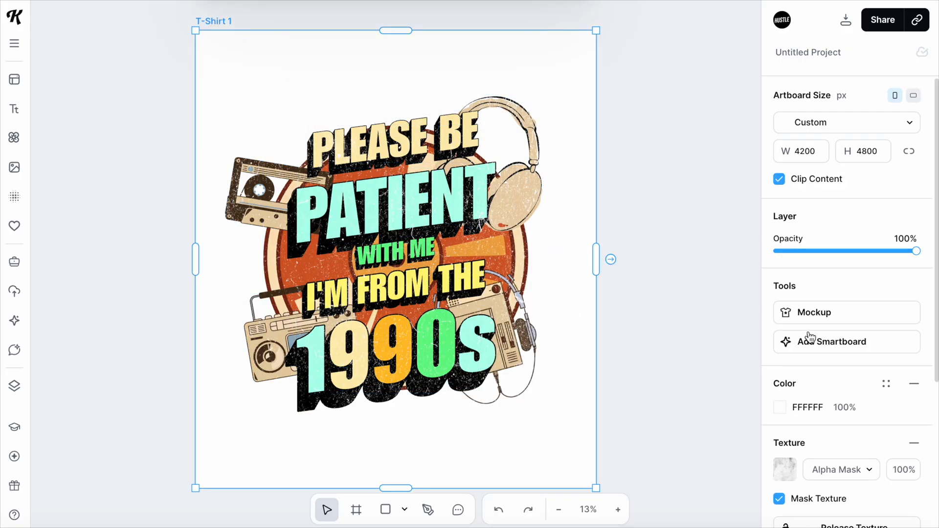
Generate a Smartboard variation with 'make the colors more vibrant while keeping the design cohesive'.
left_click(831, 342)
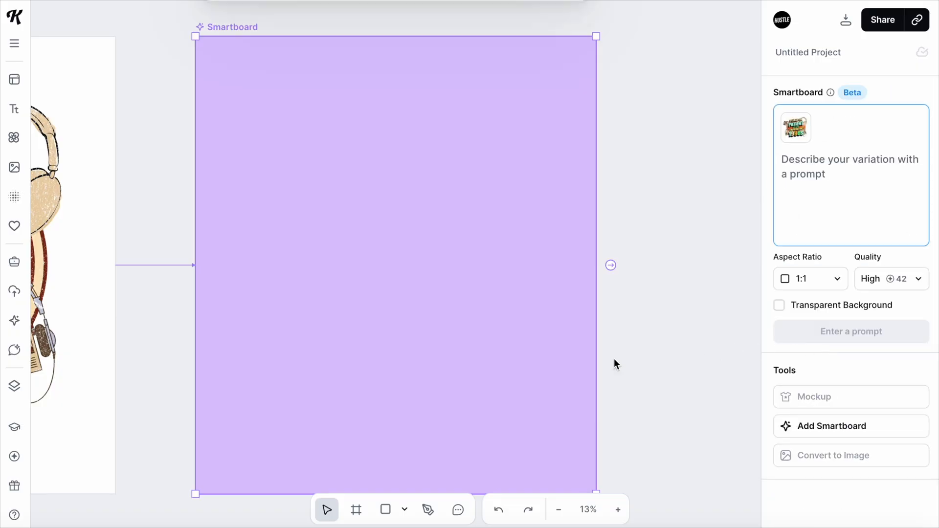
mouse_move(766, 161)
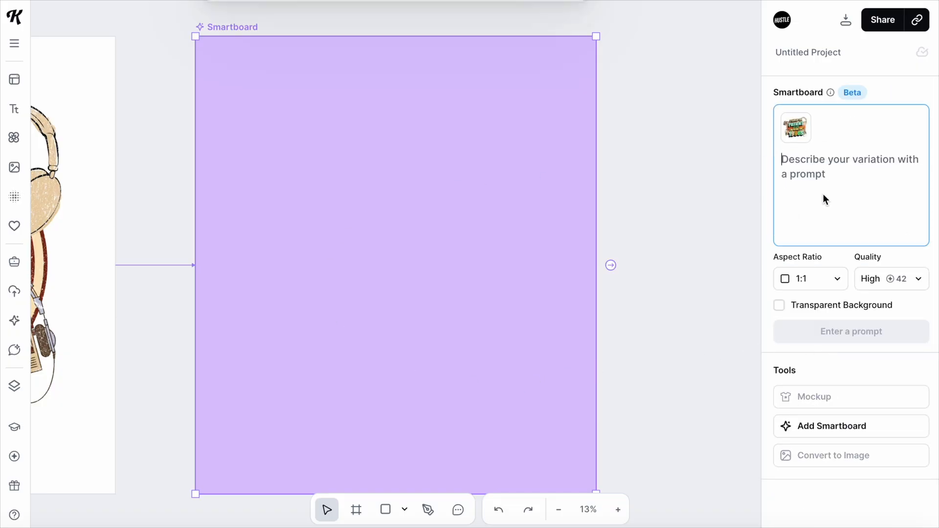
type("make the colors more vibrant while keeping the design cohesiv")
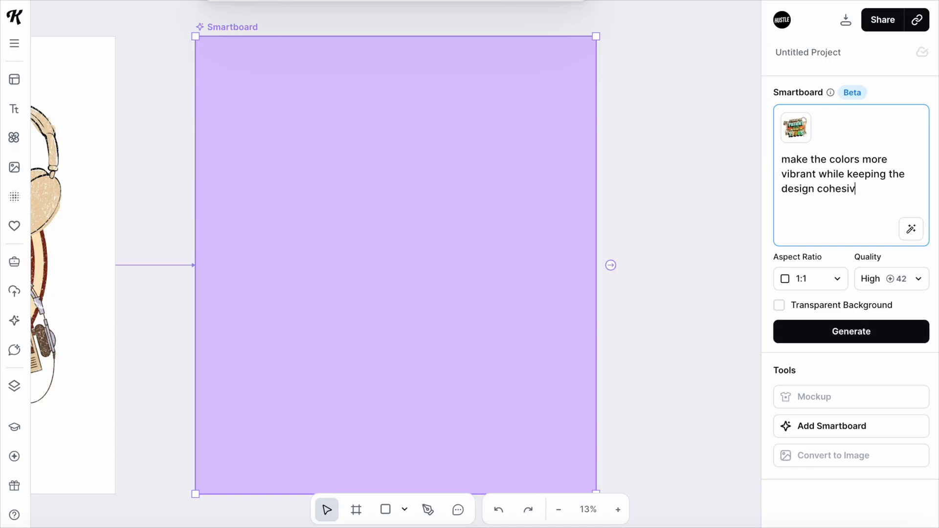
left_click(850, 331)
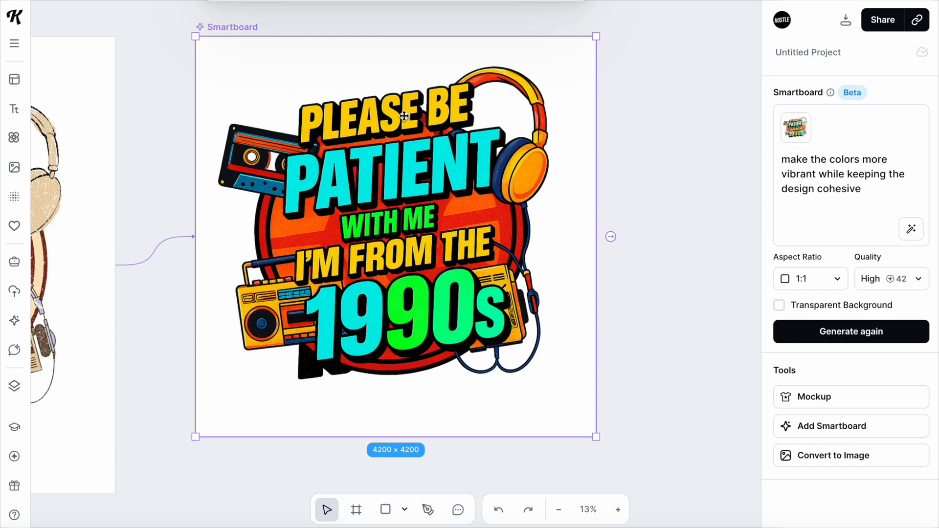
mouse_move(318, 212)
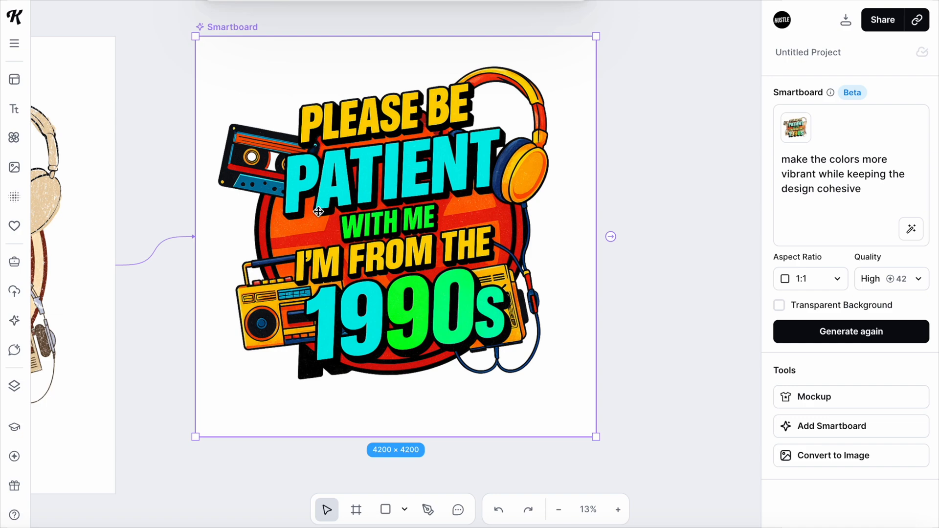
mouse_move(529, 139)
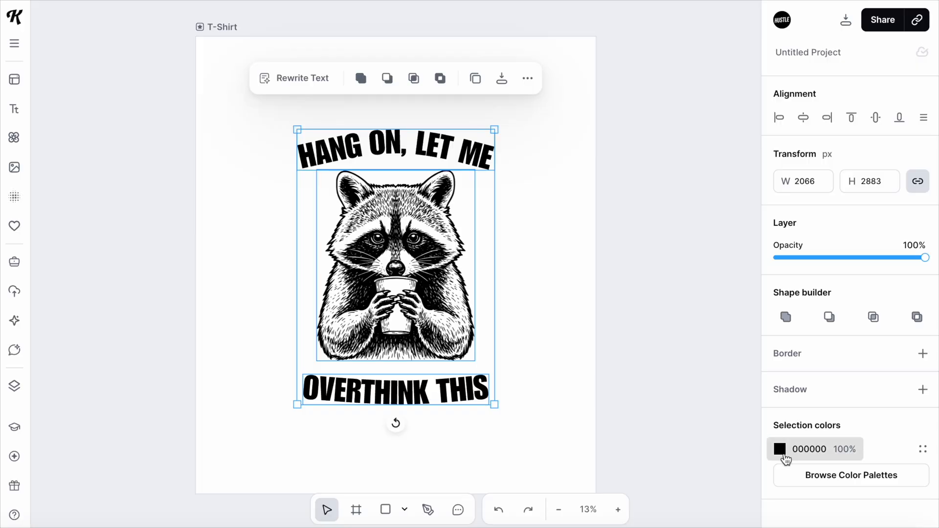
Recolor the raccoon from black to brown, preview it on a Momentum mockup, open Kittl AI.
left_click(781, 449)
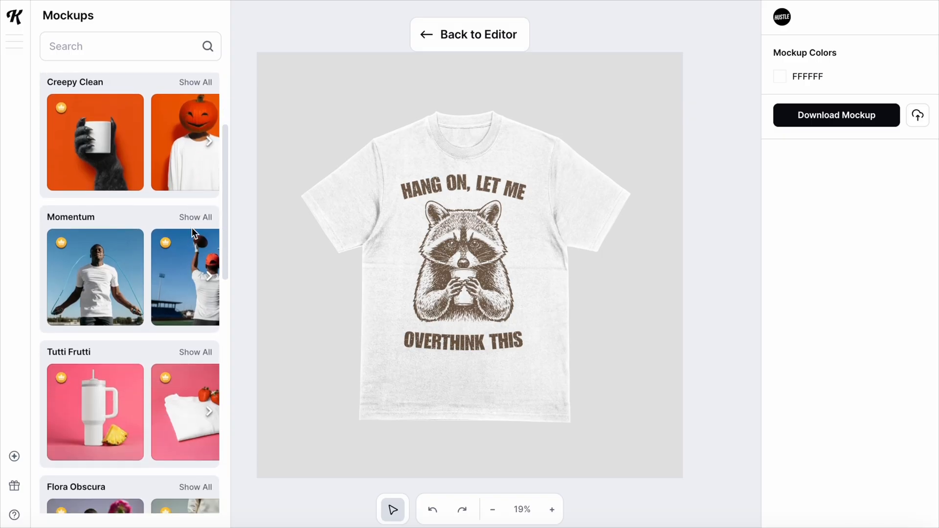
left_click(195, 216)
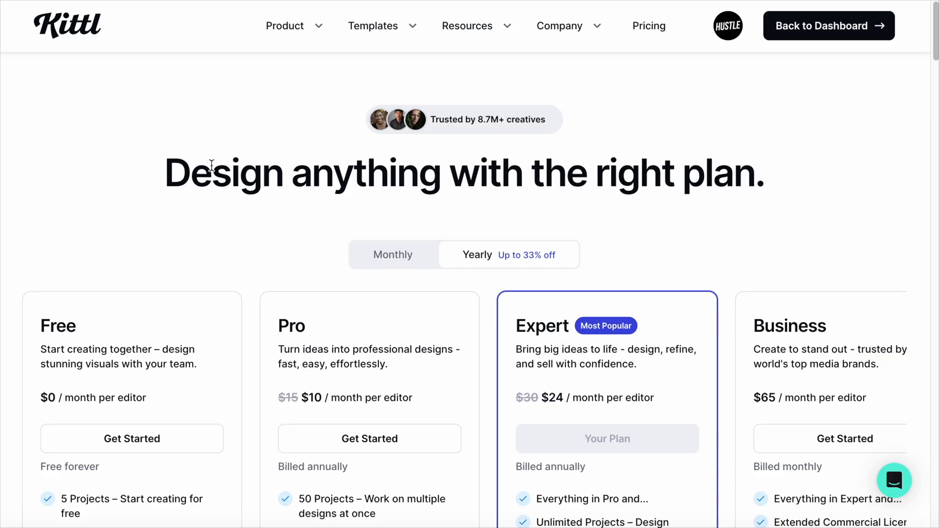
mouse_move(349, 415)
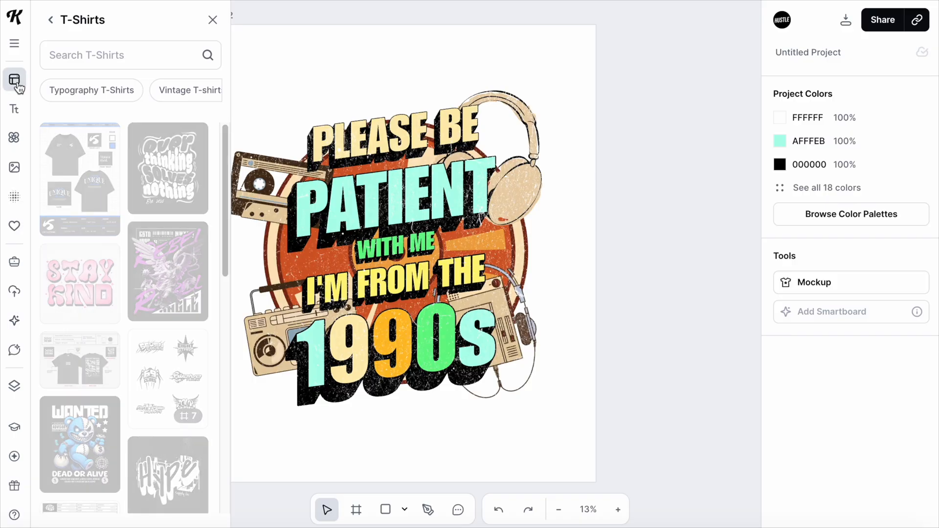
left_click(13, 320)
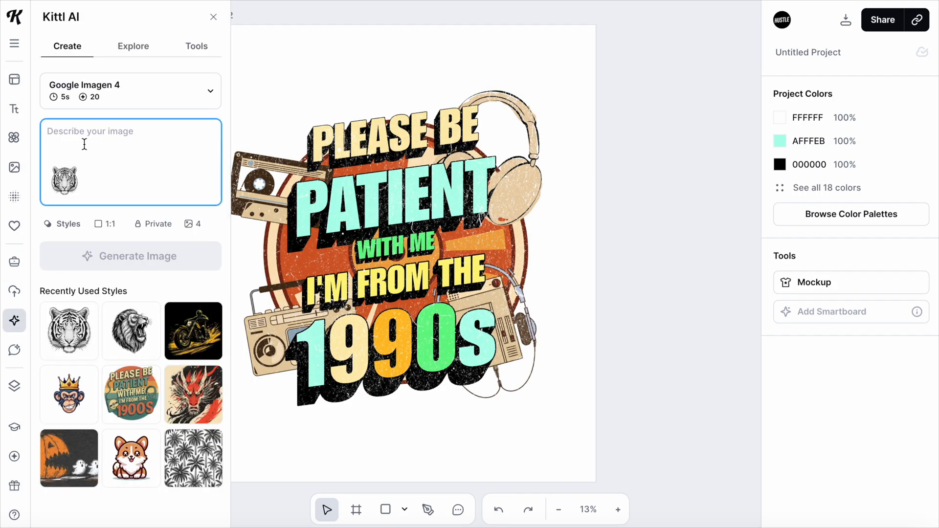